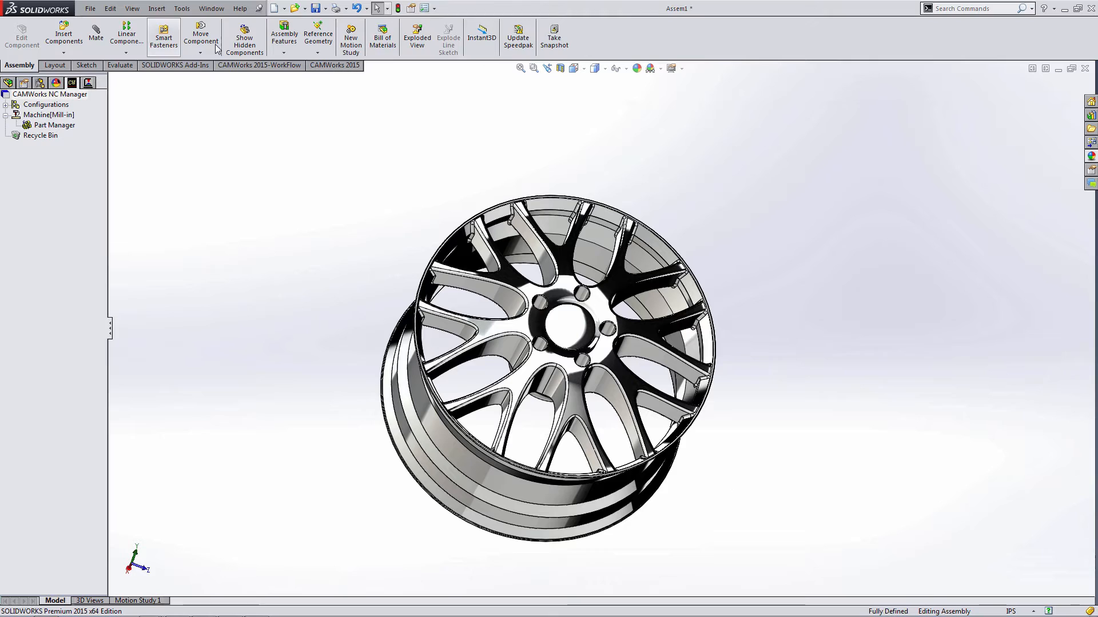
mouse_move(648, 145)
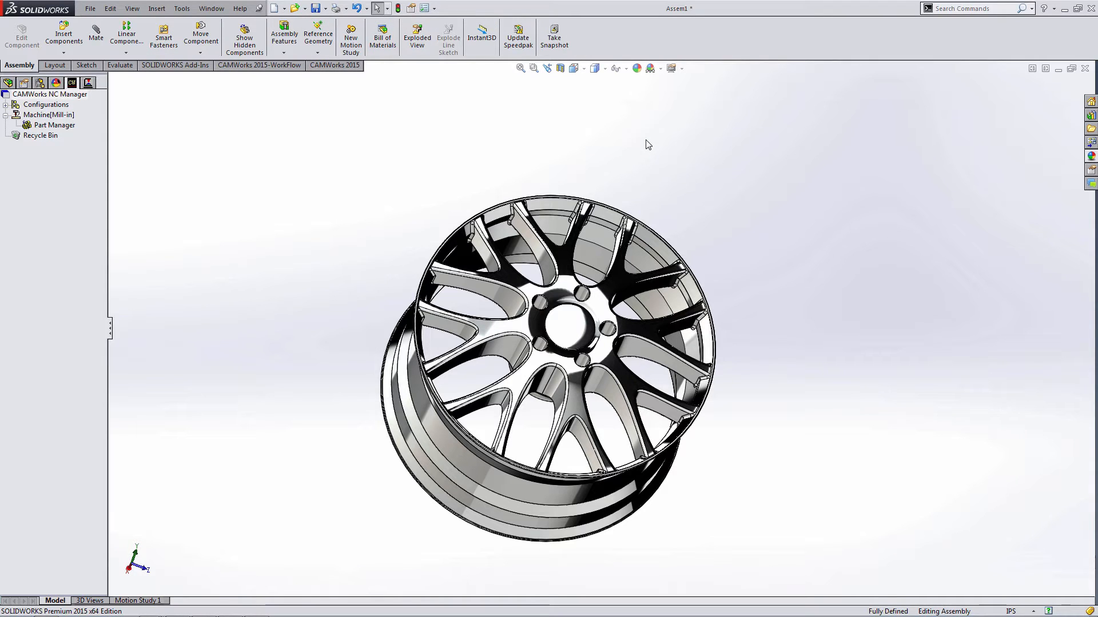
mouse_move(409, 85)
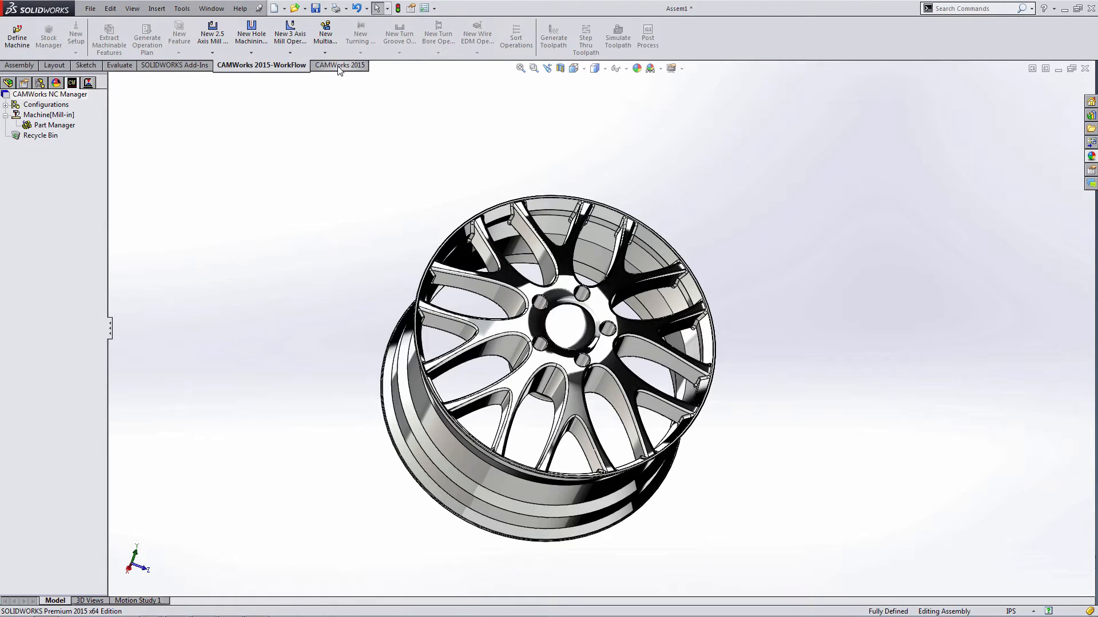
Switch between the CAMWorks 2015 and CAMWorks 2015-WorkFlow tabs, ending on CAMWorks 2015
left_click(339, 65)
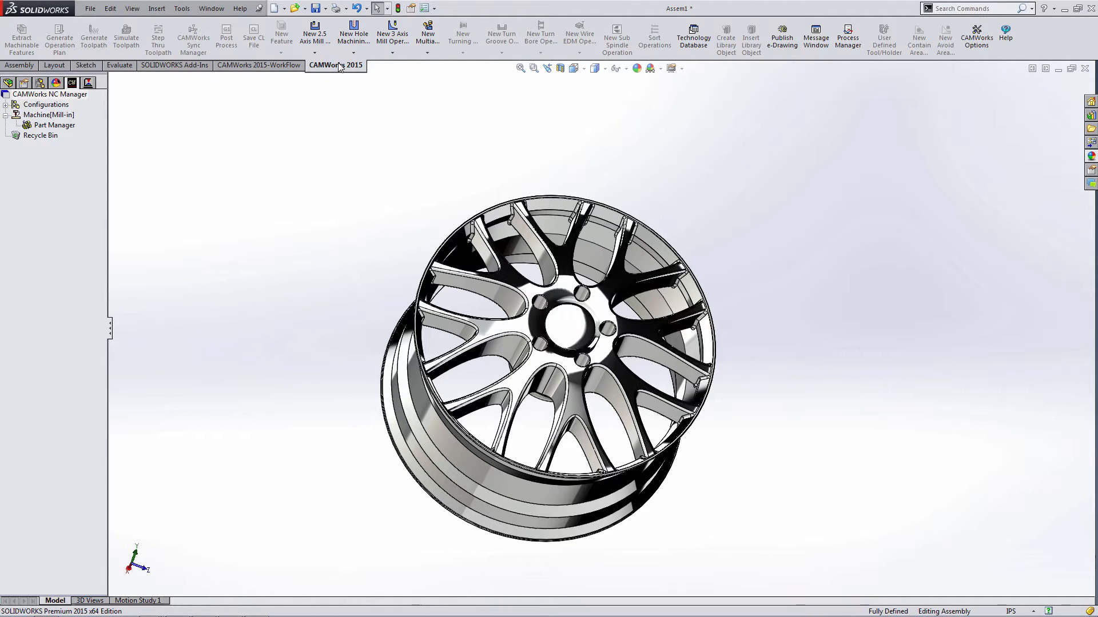
mouse_move(783, 36)
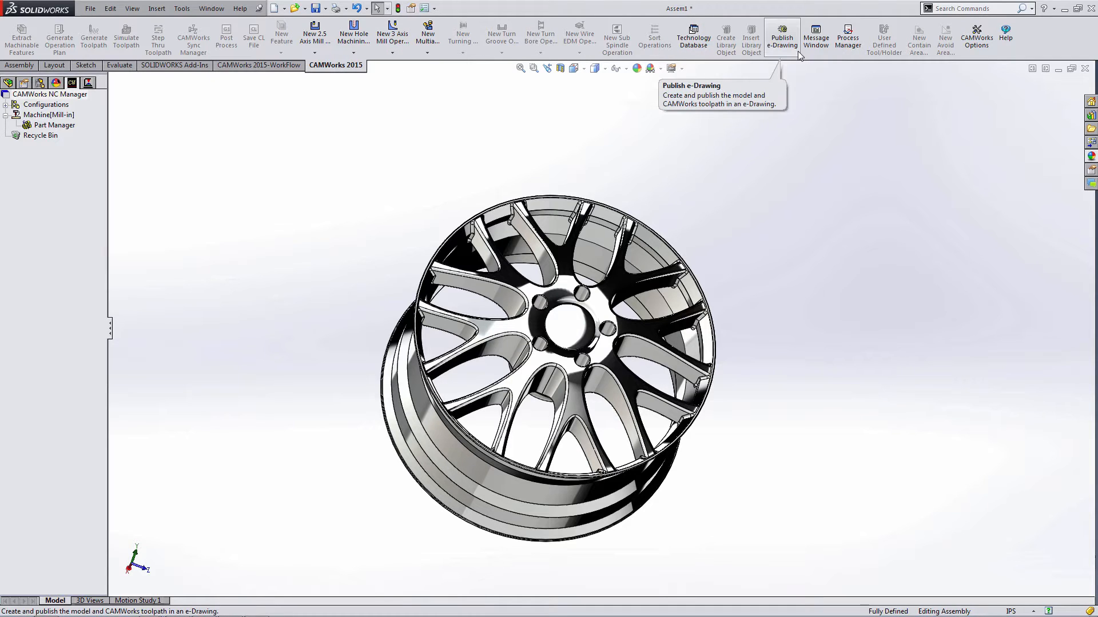
mouse_move(763, 202)
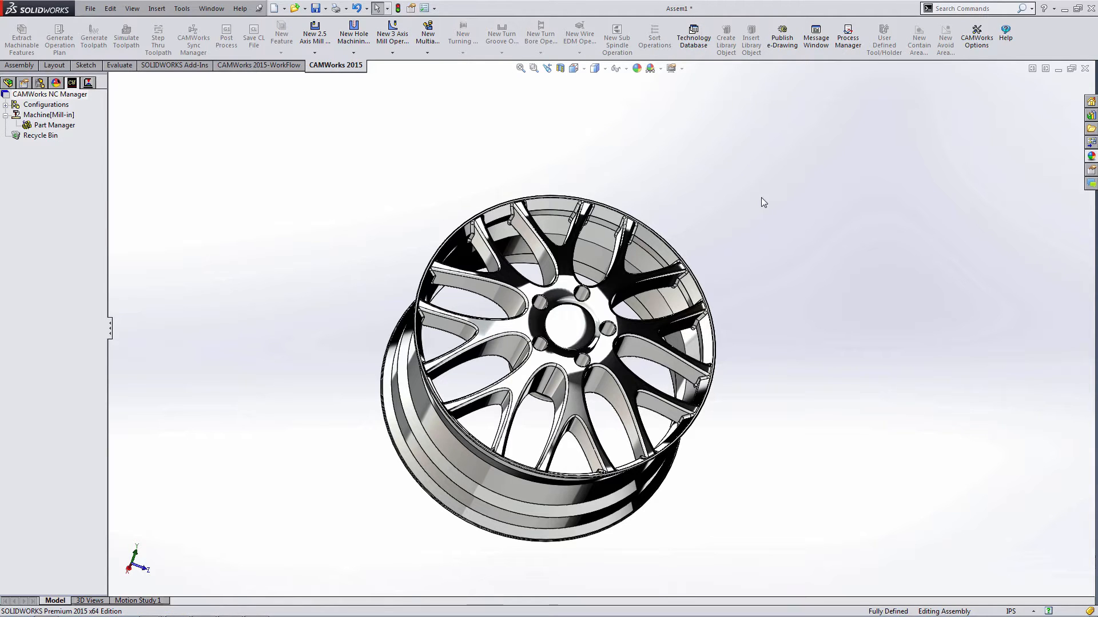
mouse_move(359, 82)
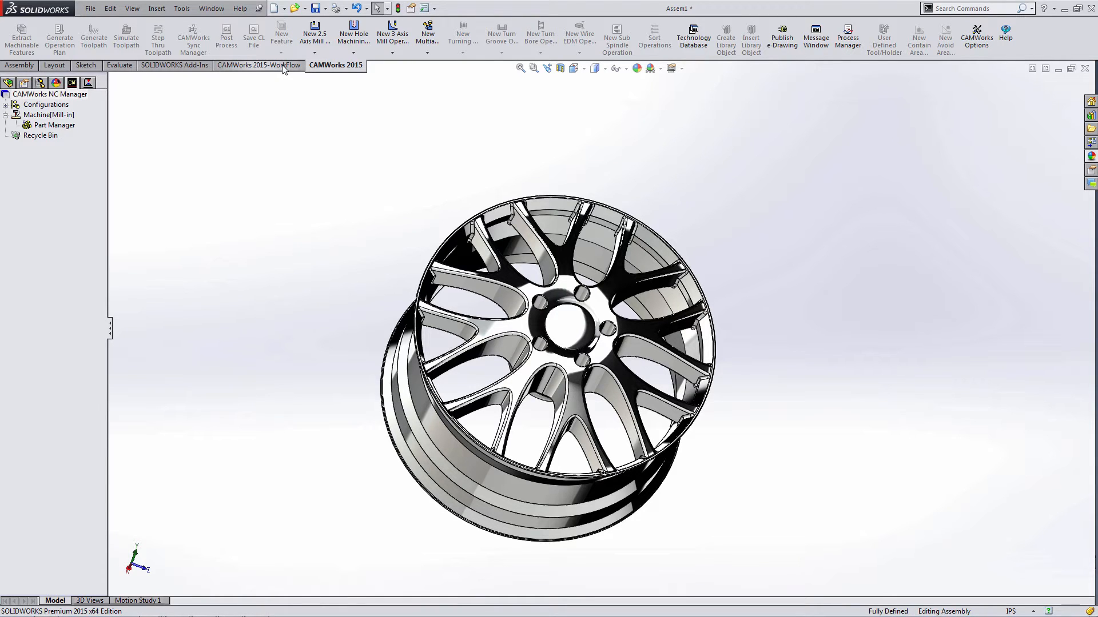
left_click(259, 65)
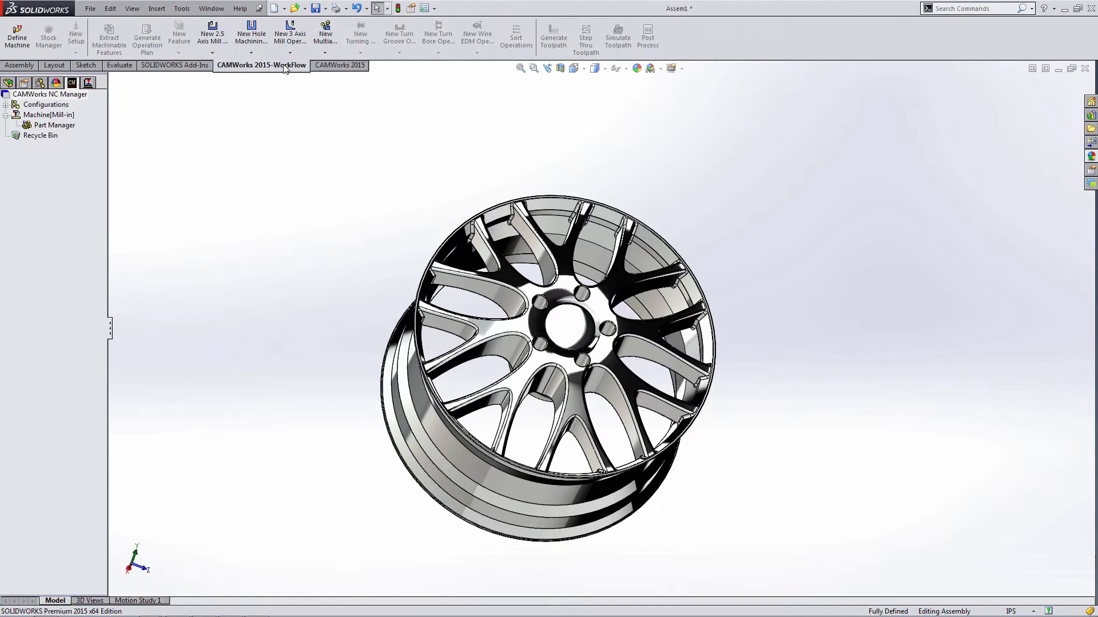
left_click(339, 65)
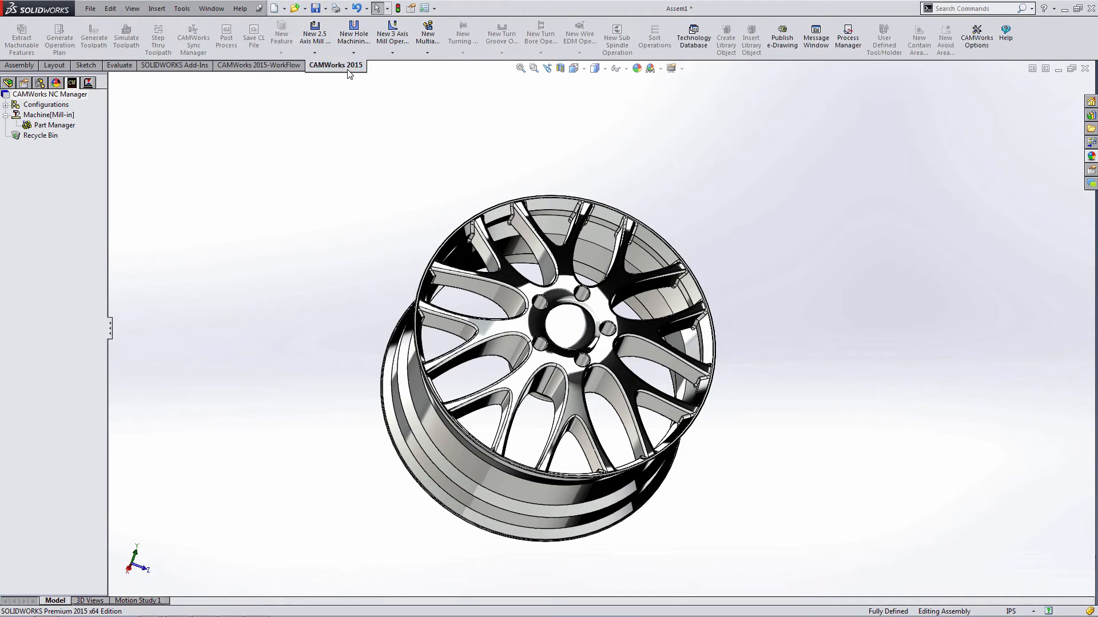
mouse_move(363, 100)
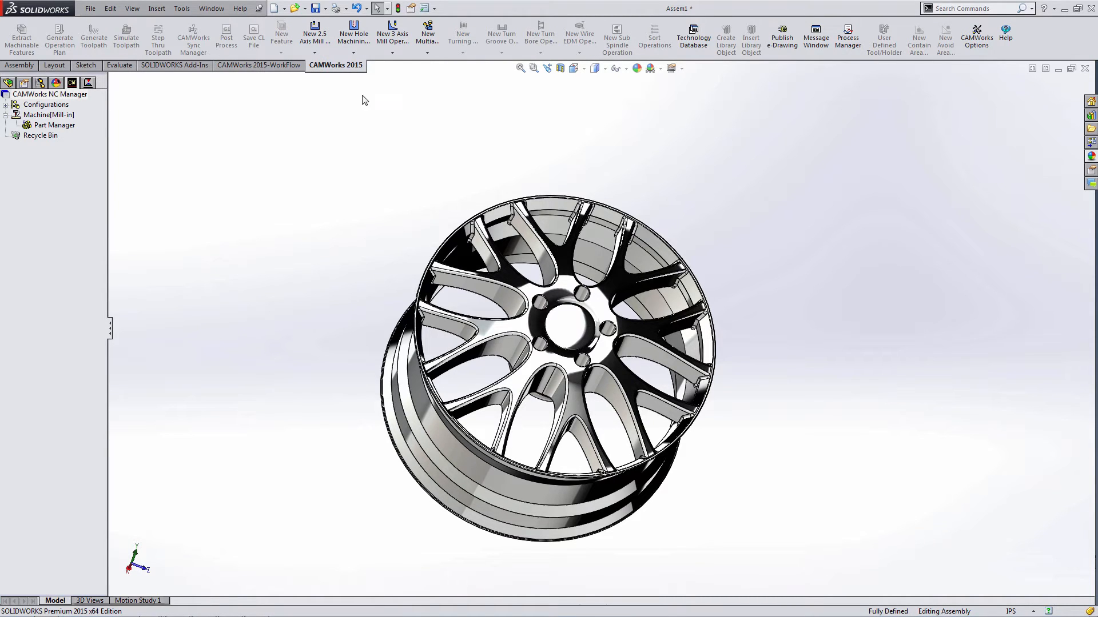
mouse_move(546, 190)
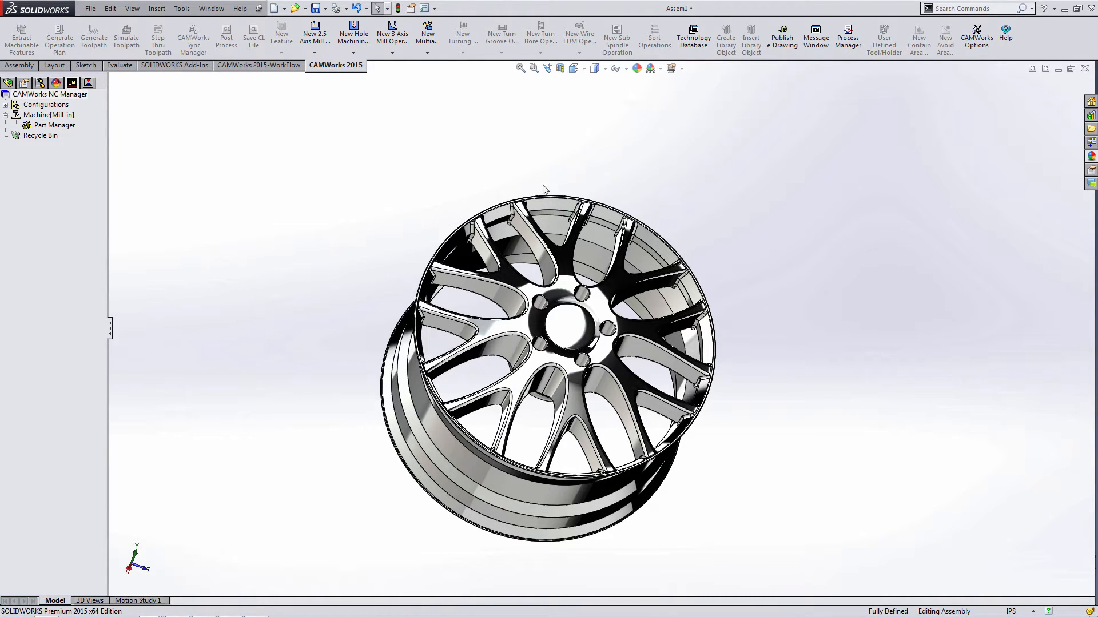
mouse_move(1049, 41)
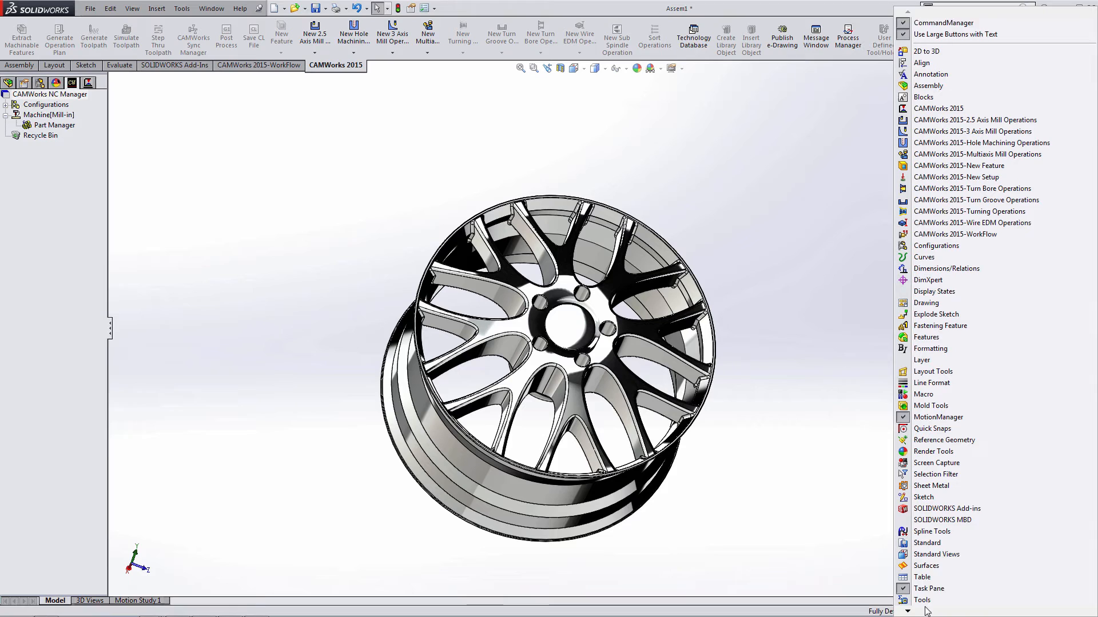
Open the Customize dialog from View > Toolbars to edit the command layout
scroll("down", 3)
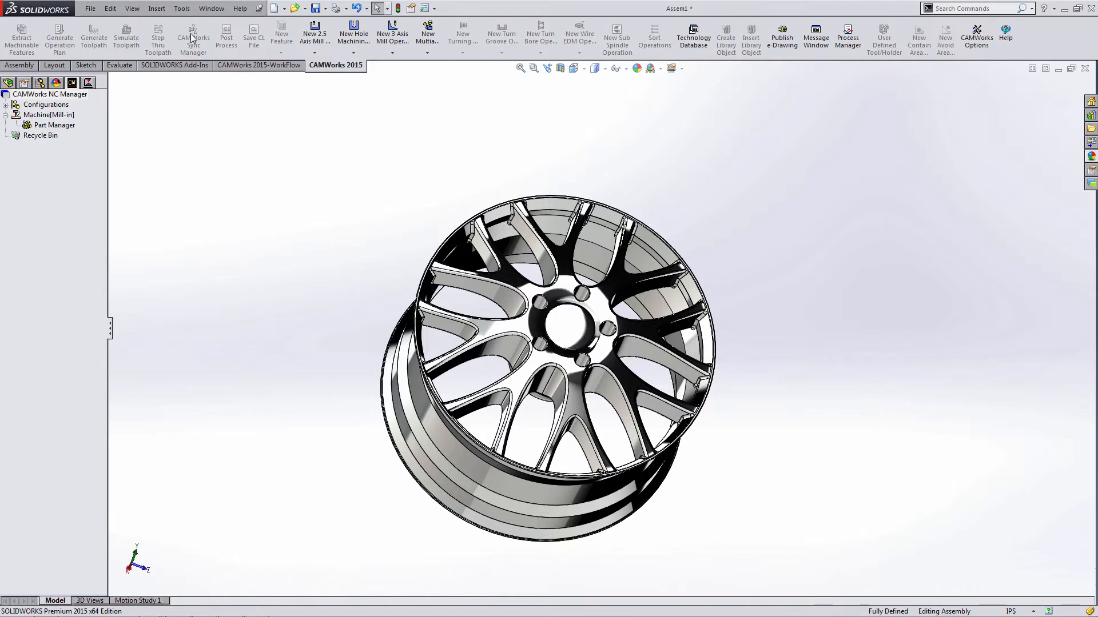
left_click(132, 7)
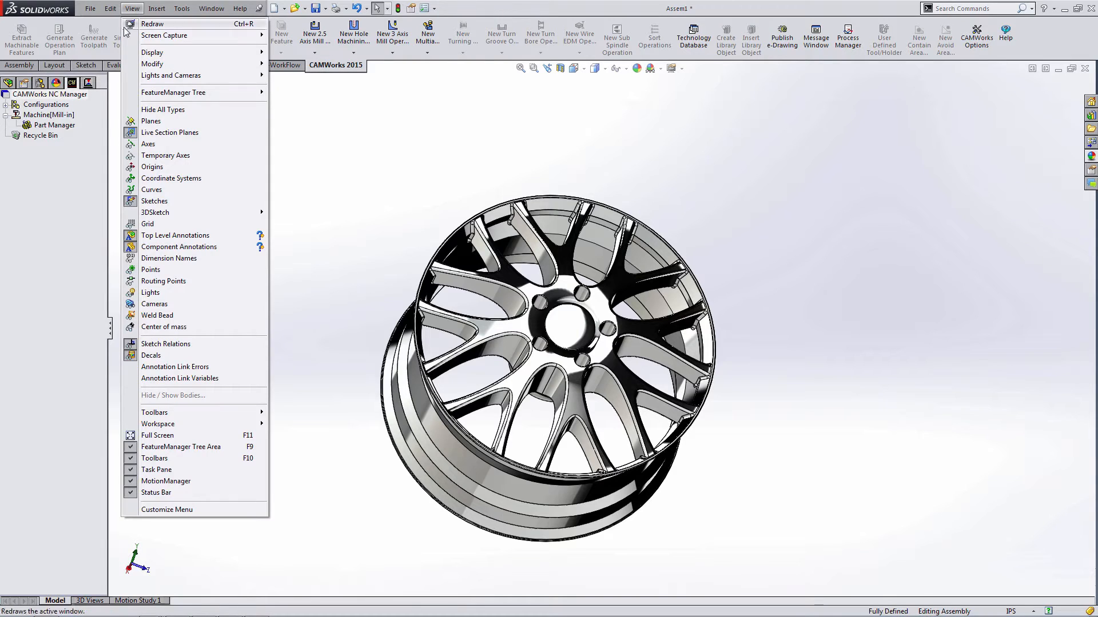
left_click(155, 412)
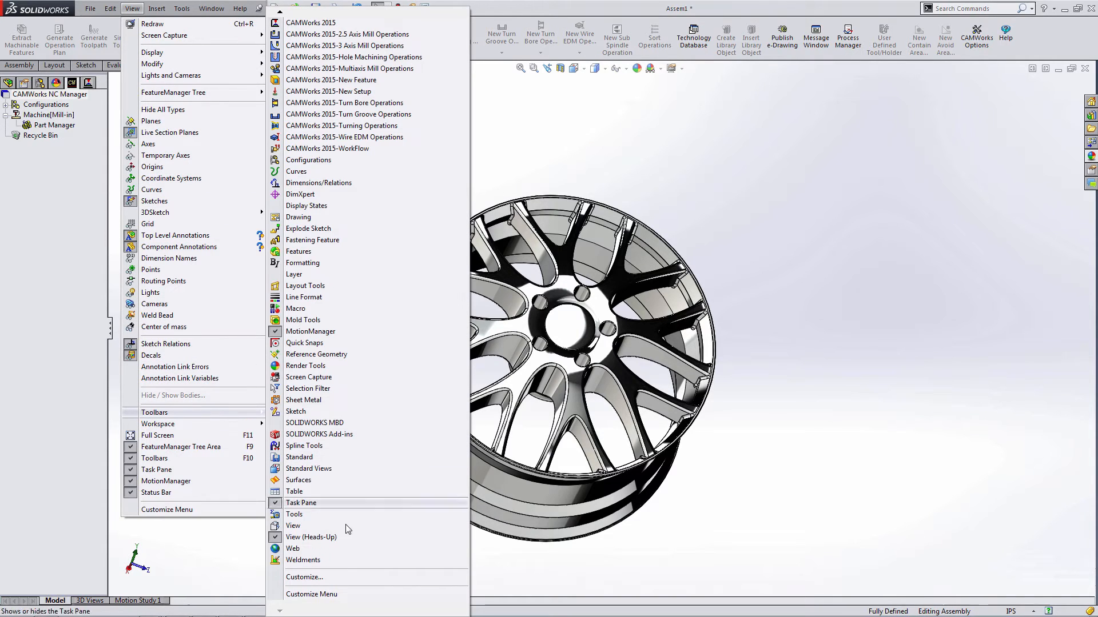
left_click(303, 577)
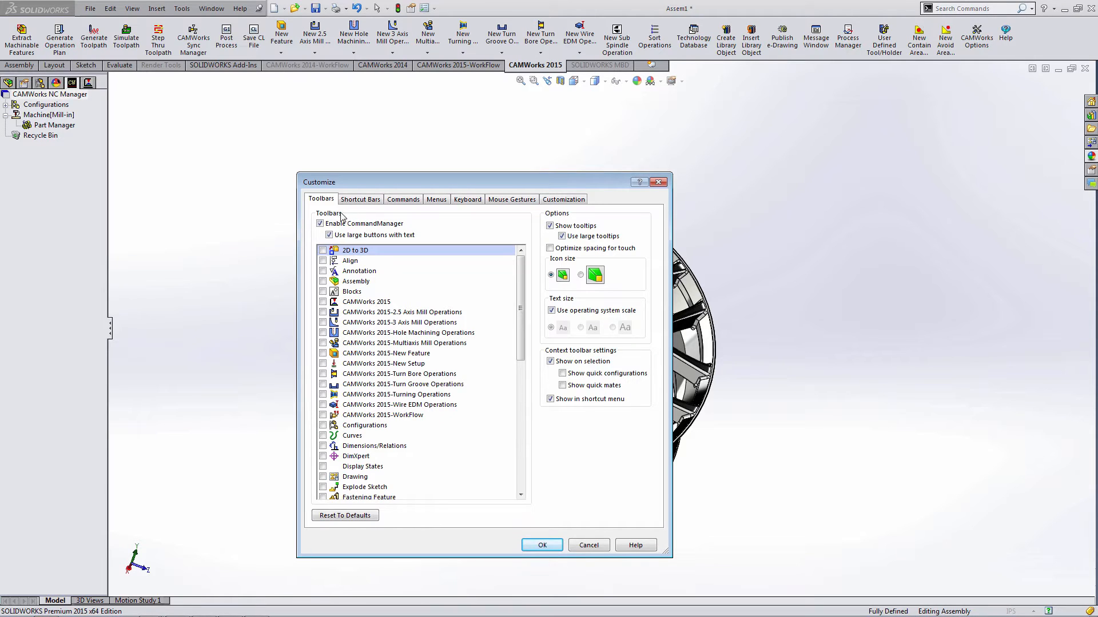
Show the CAMWorks 2015 category on the Commands page of Customize
left_click(403, 199)
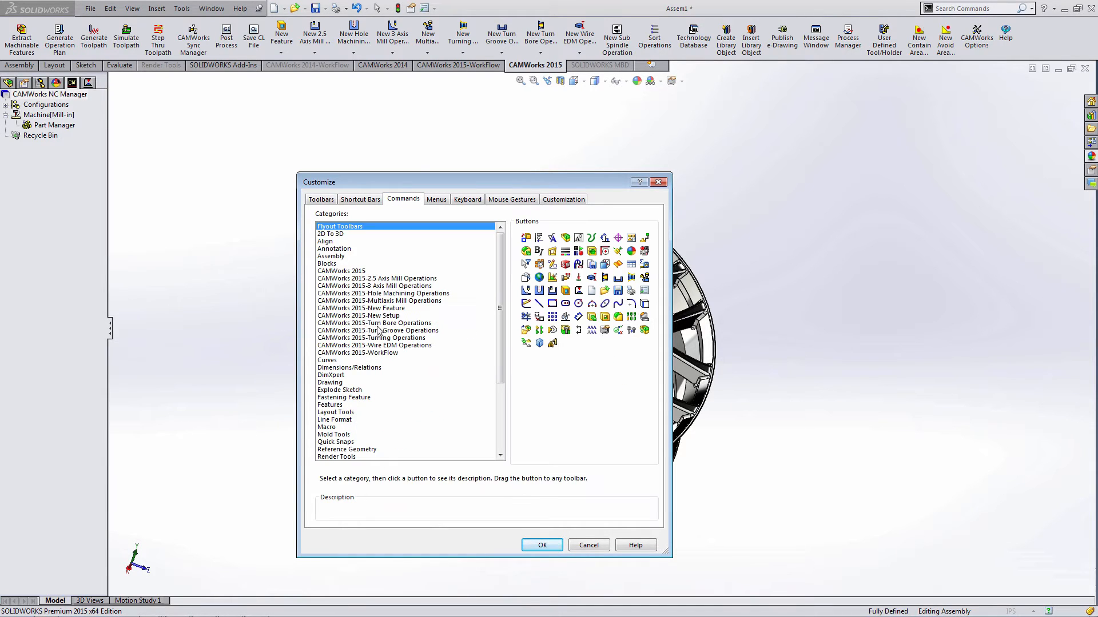
left_click(342, 271)
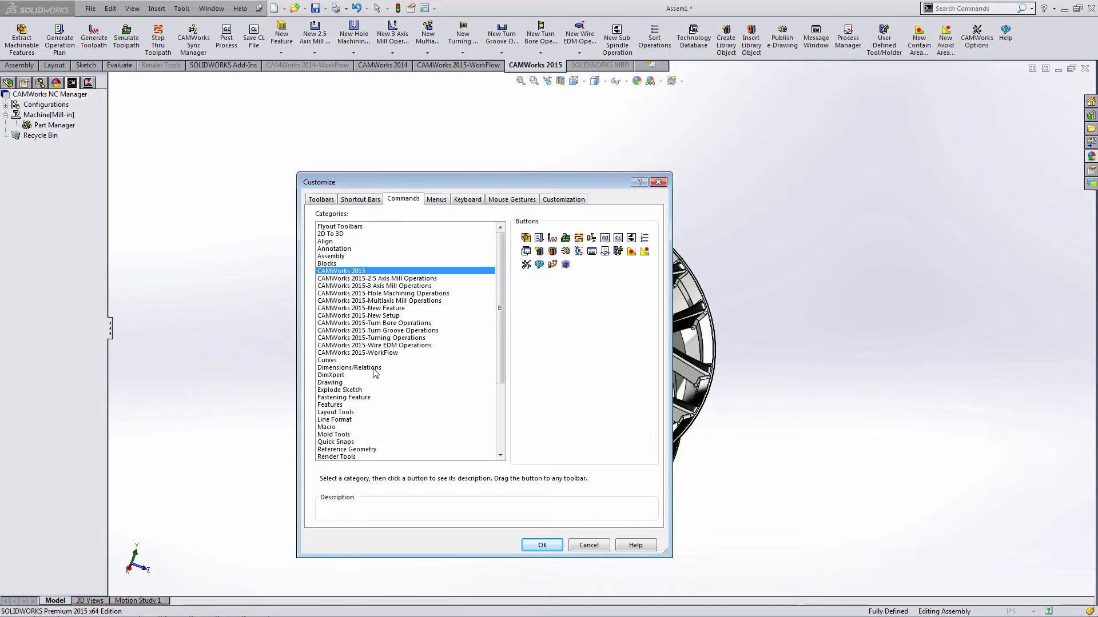
mouse_move(489, 185)
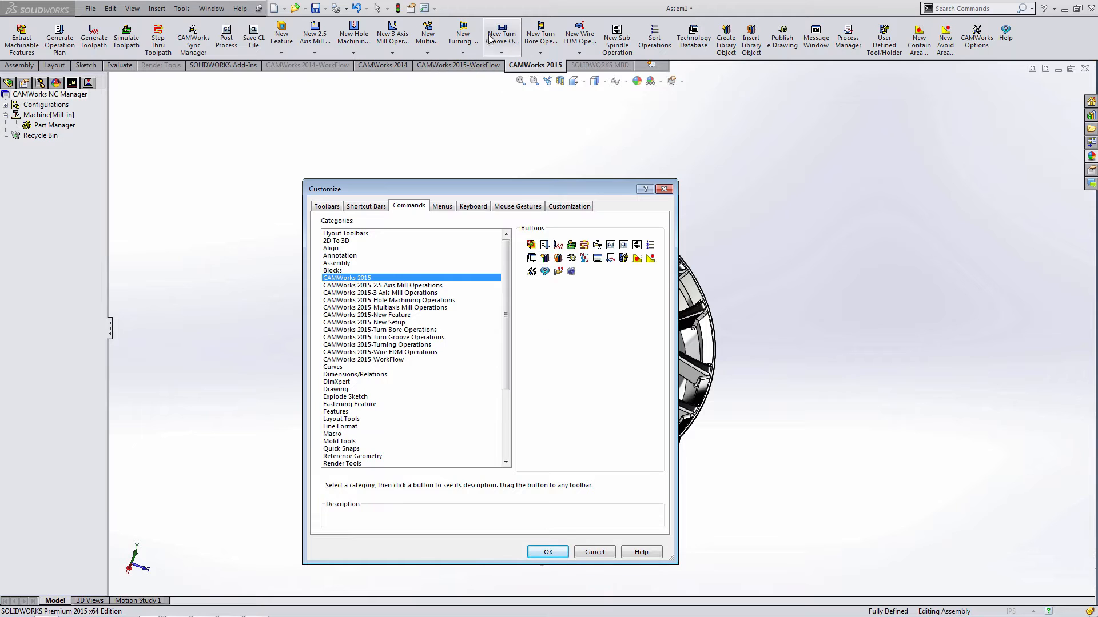
mouse_move(533, 244)
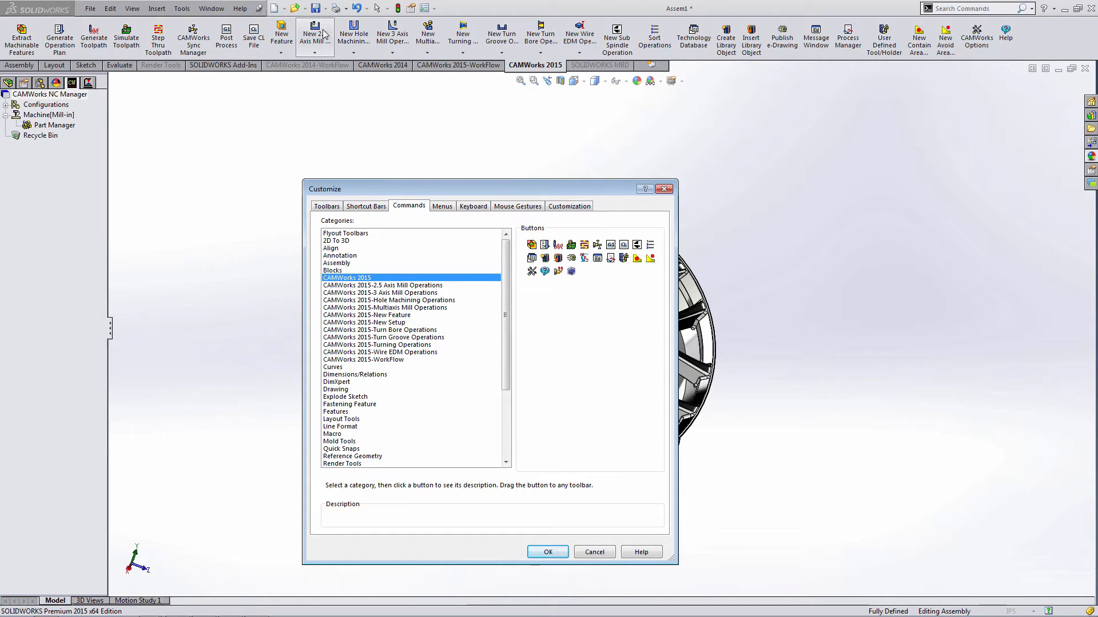
mouse_move(244, 174)
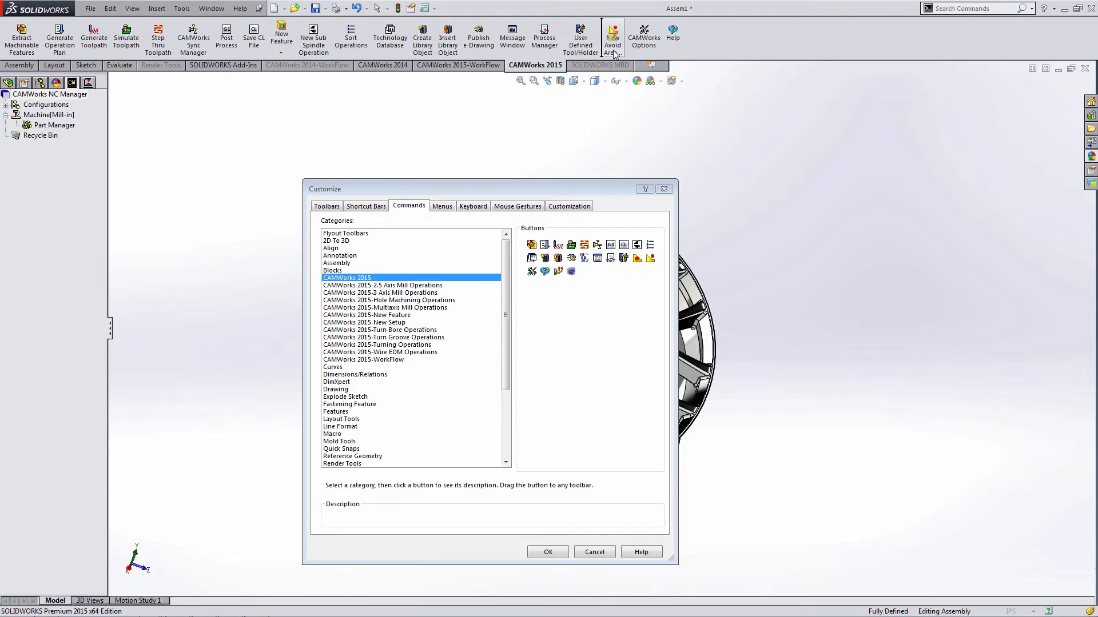
mouse_move(487, 157)
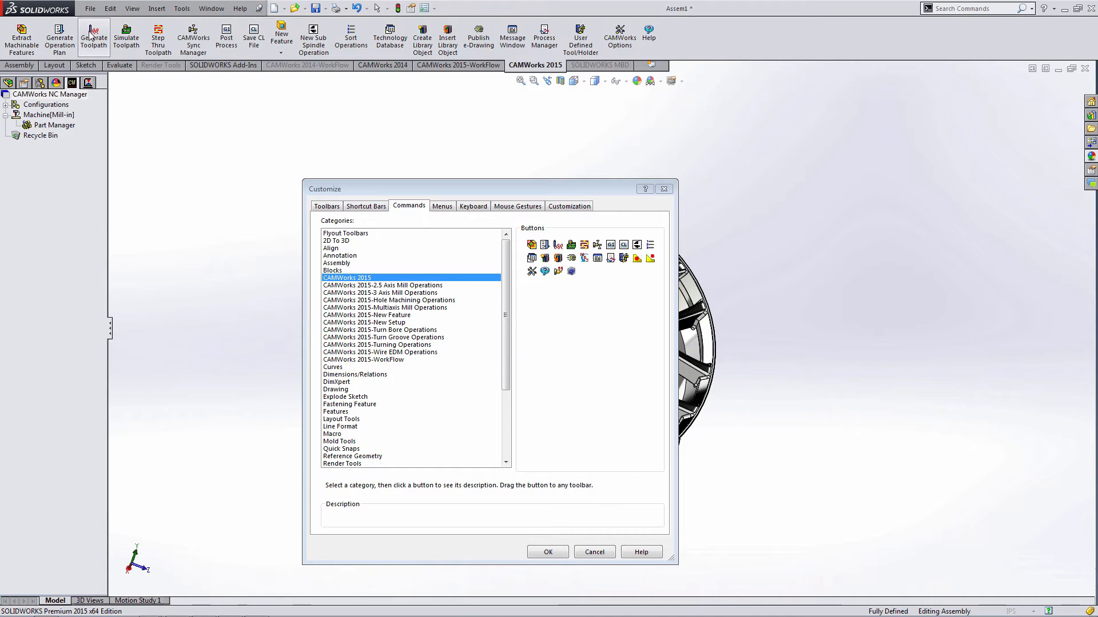
mouse_move(532, 245)
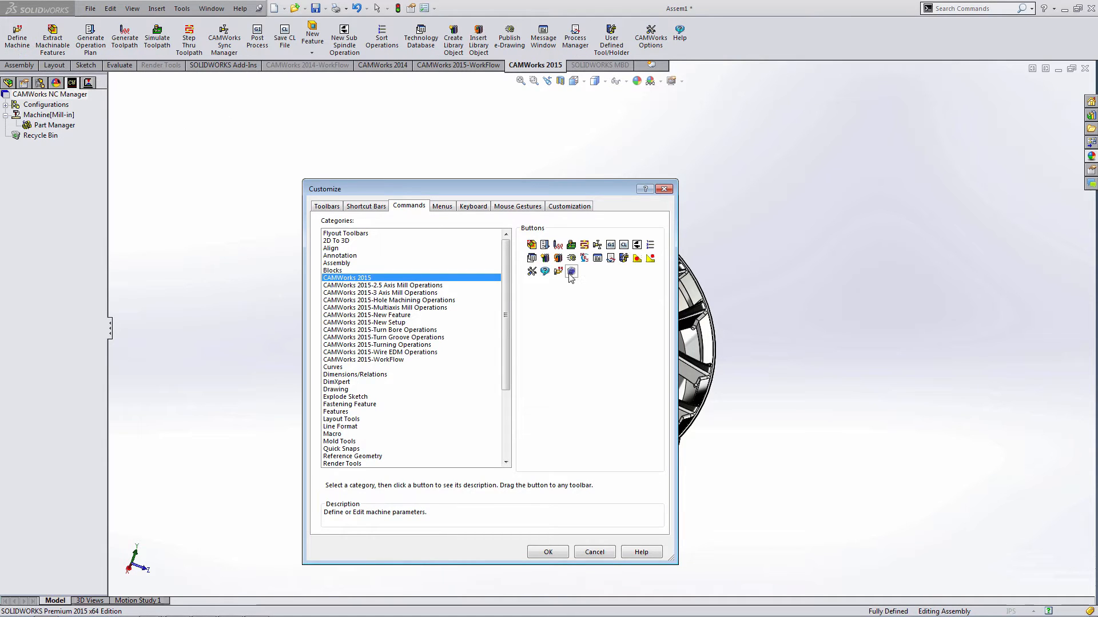
Pick the stock management command and begin a new group at CAMWorks Sync Manager
left_click(571, 271)
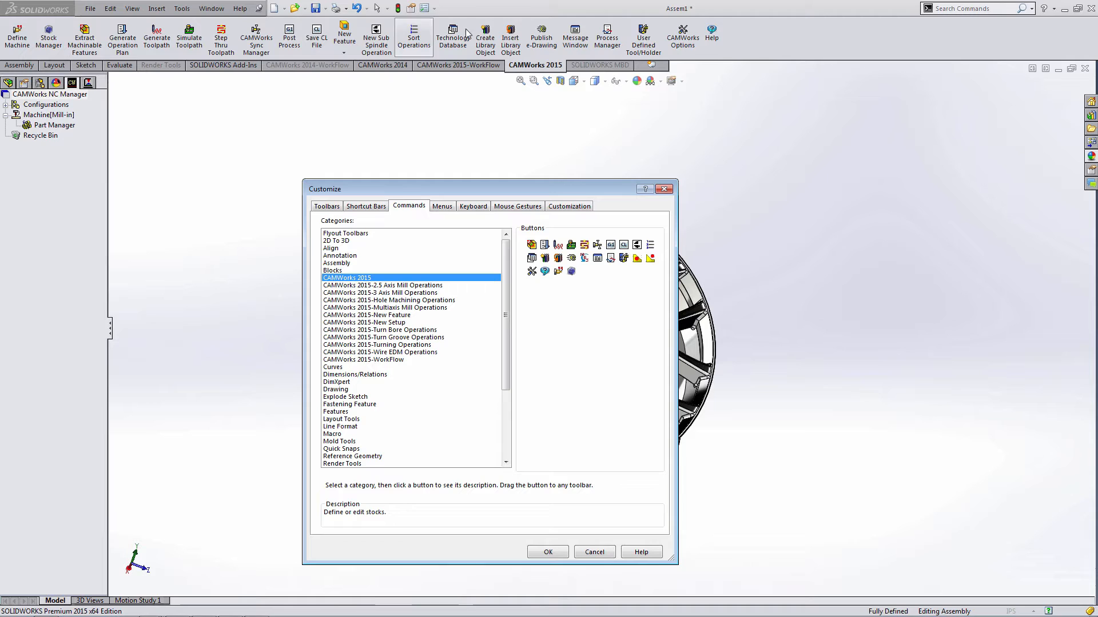
mouse_move(453, 37)
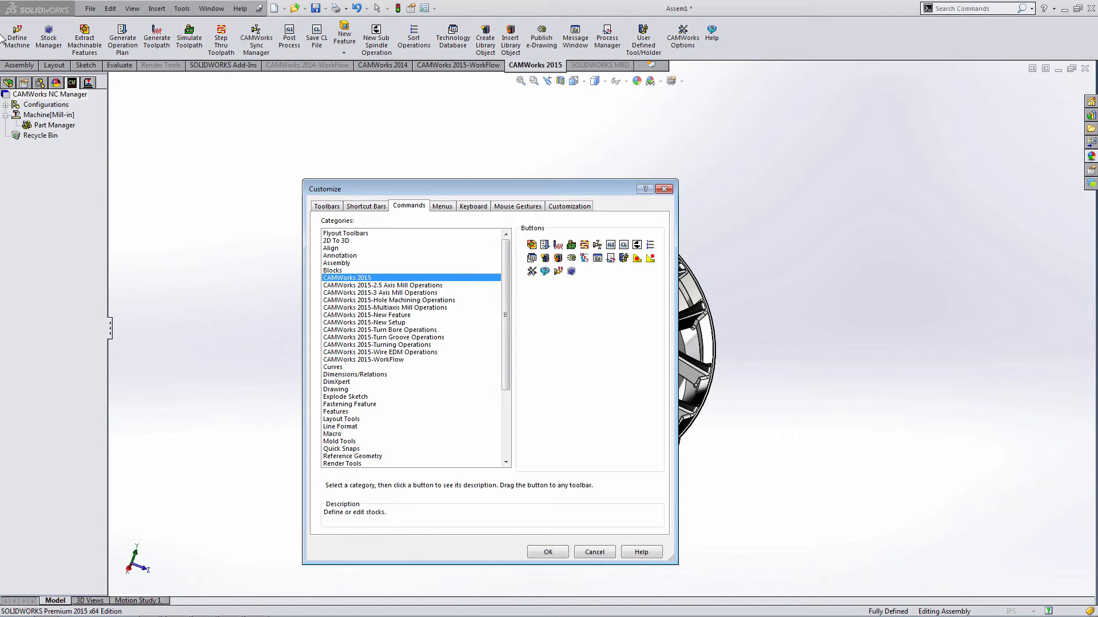
mouse_move(16, 34)
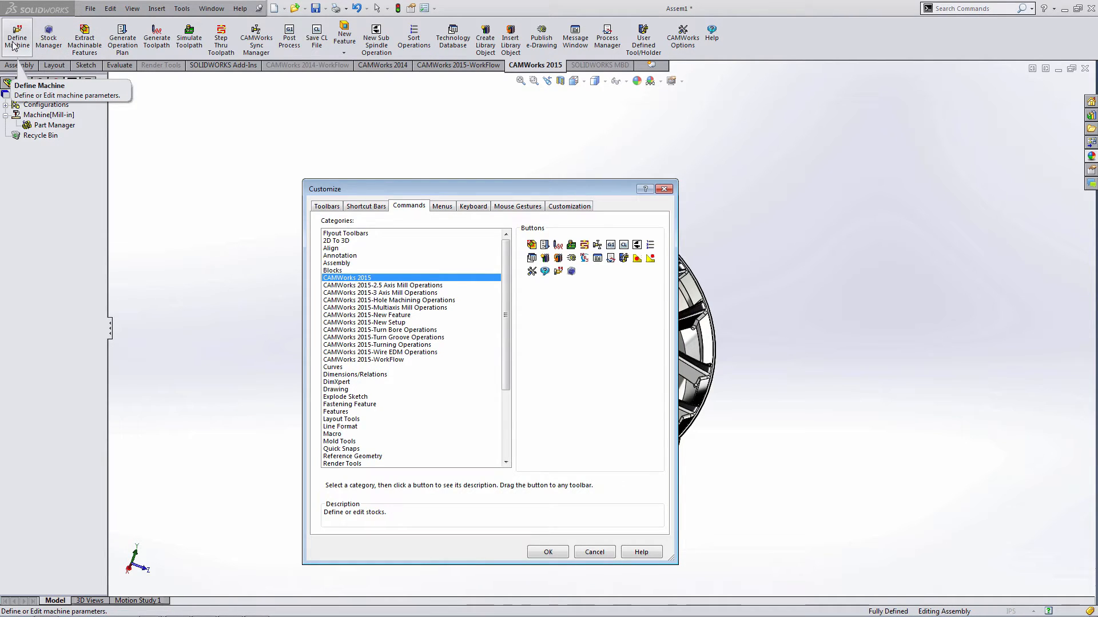
mouse_move(48, 35)
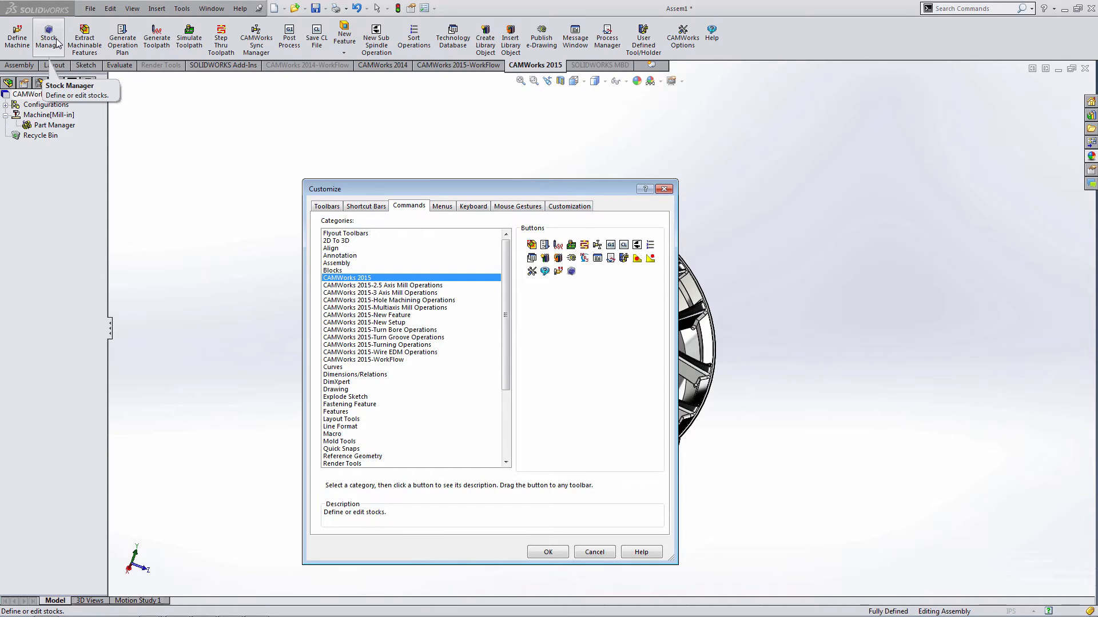
mouse_move(85, 37)
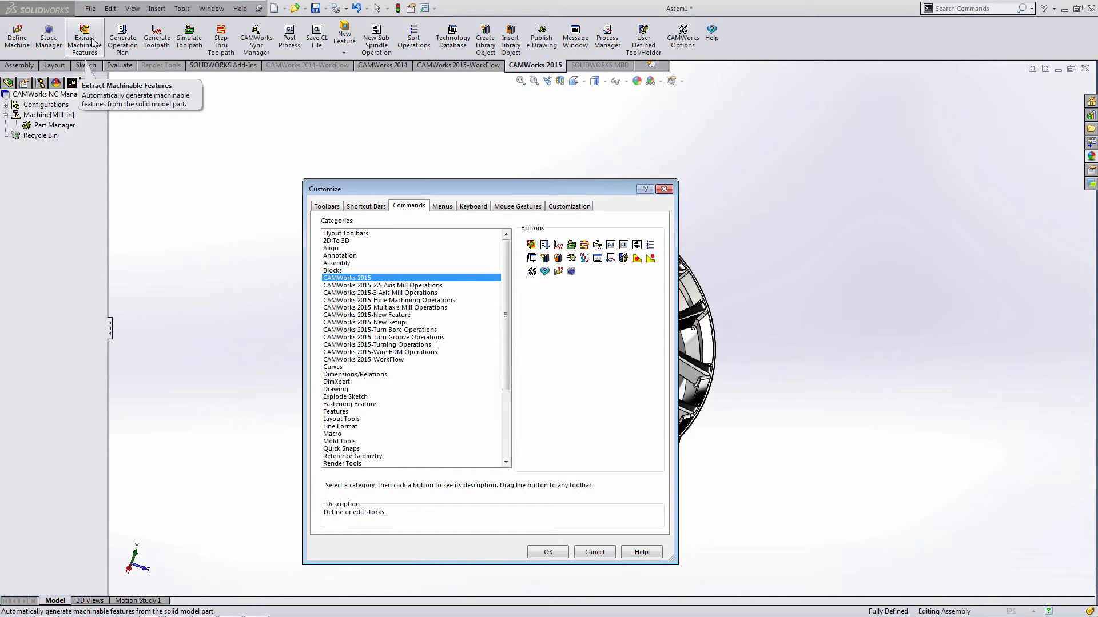
mouse_move(316, 56)
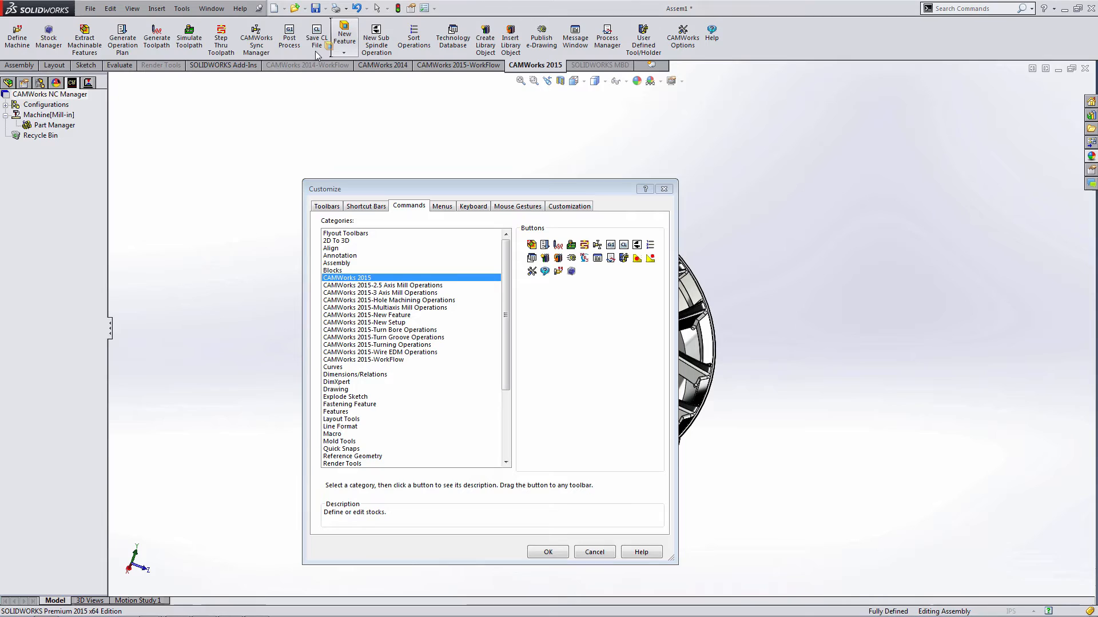
mouse_move(122, 35)
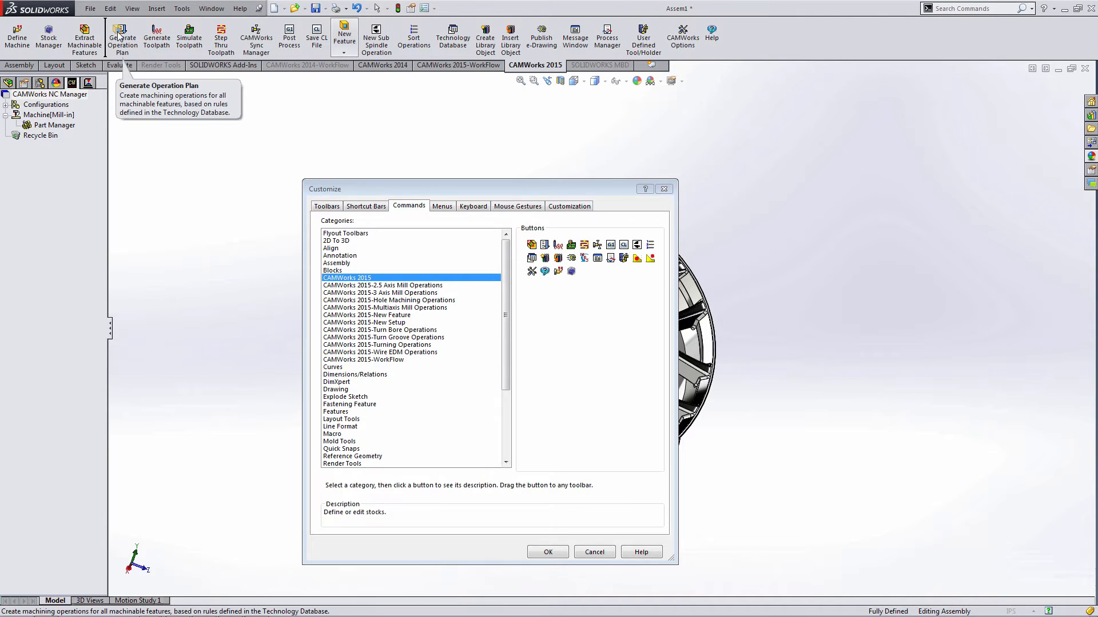
mouse_move(109, 124)
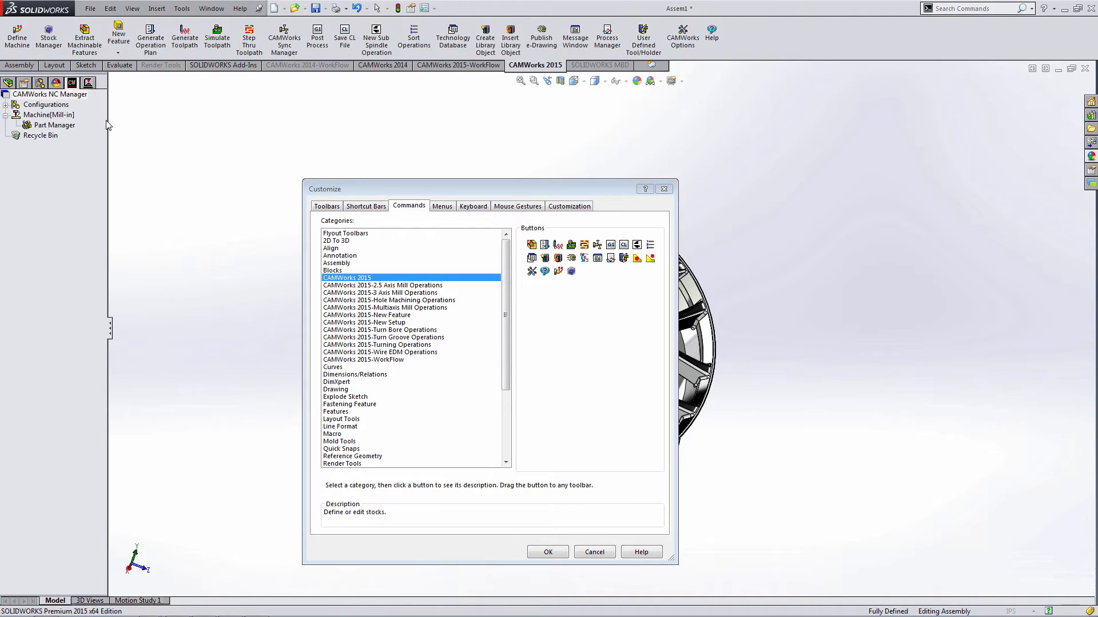
mouse_move(119, 35)
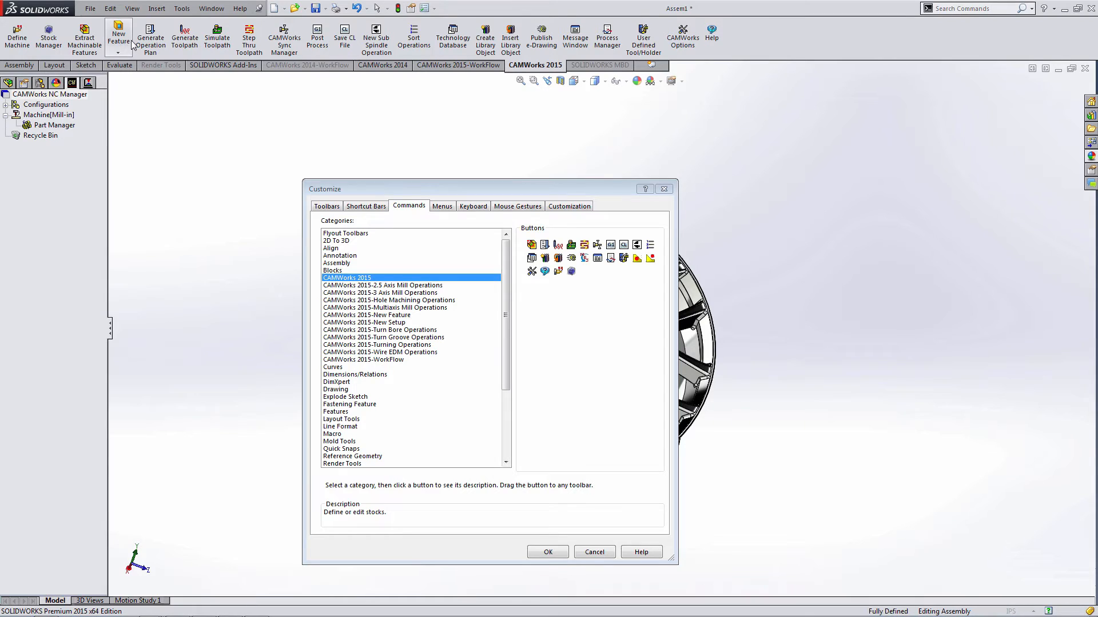
mouse_move(184, 35)
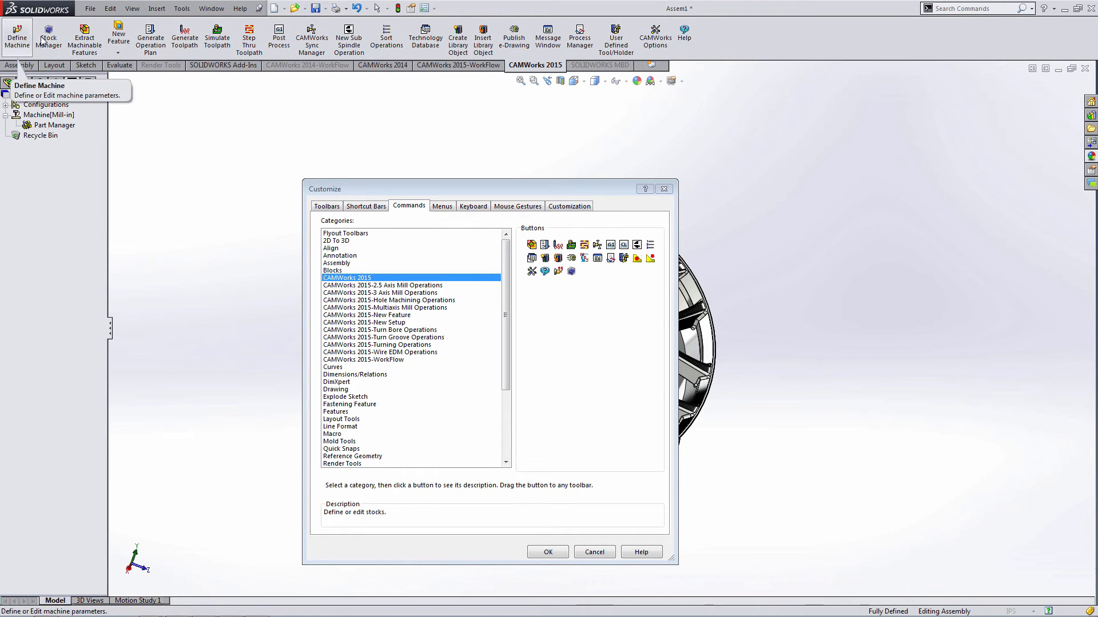
mouse_move(248, 38)
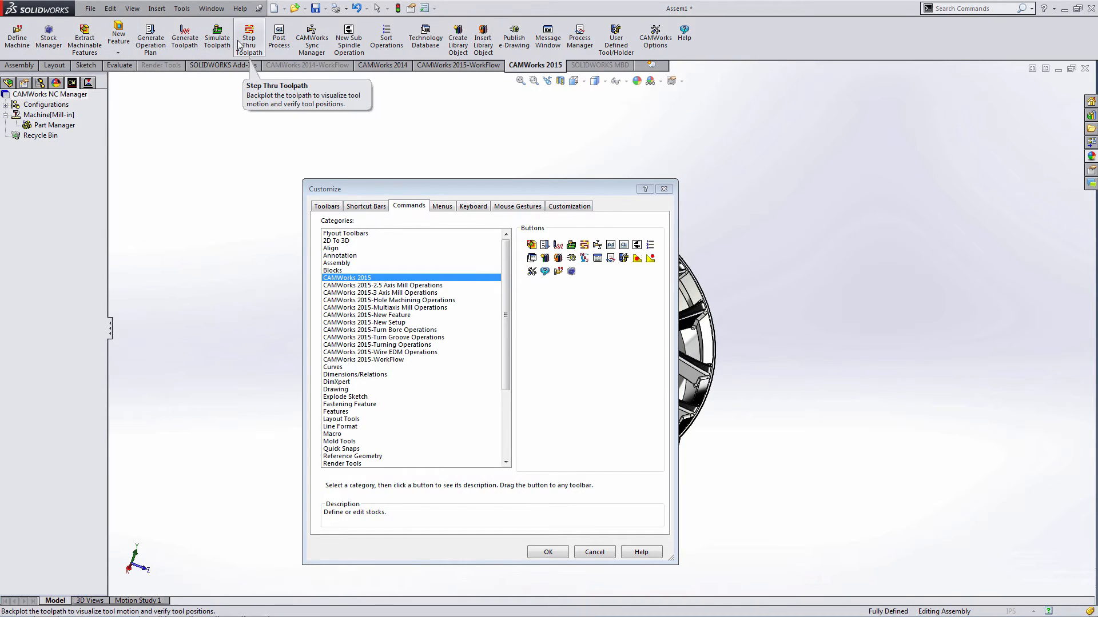
mouse_move(311, 36)
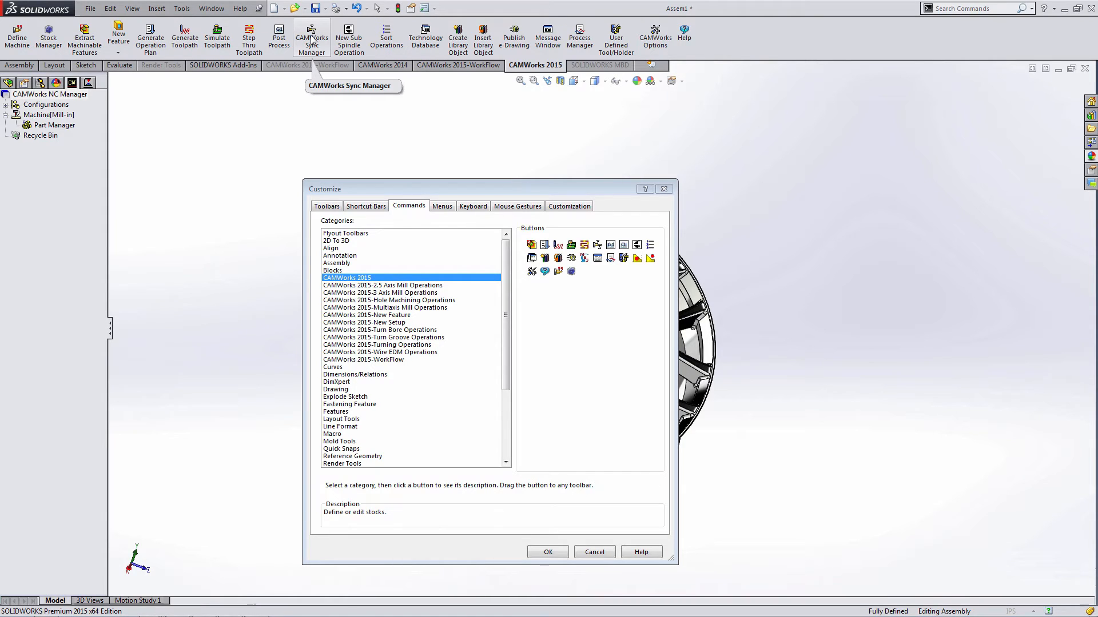
right_click(309, 35)
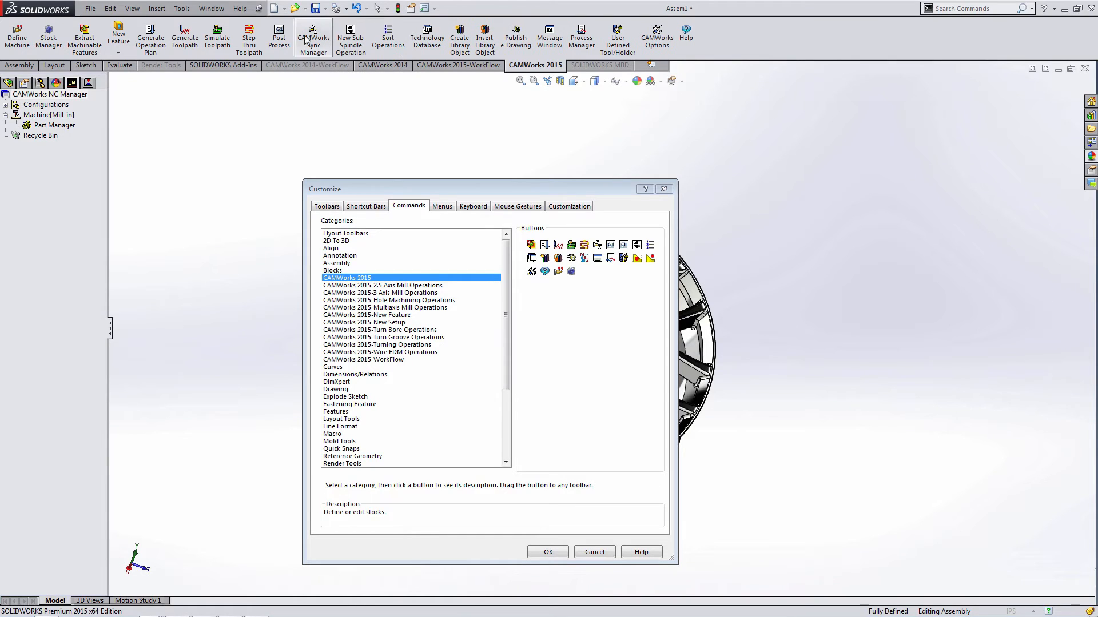
mouse_move(427, 37)
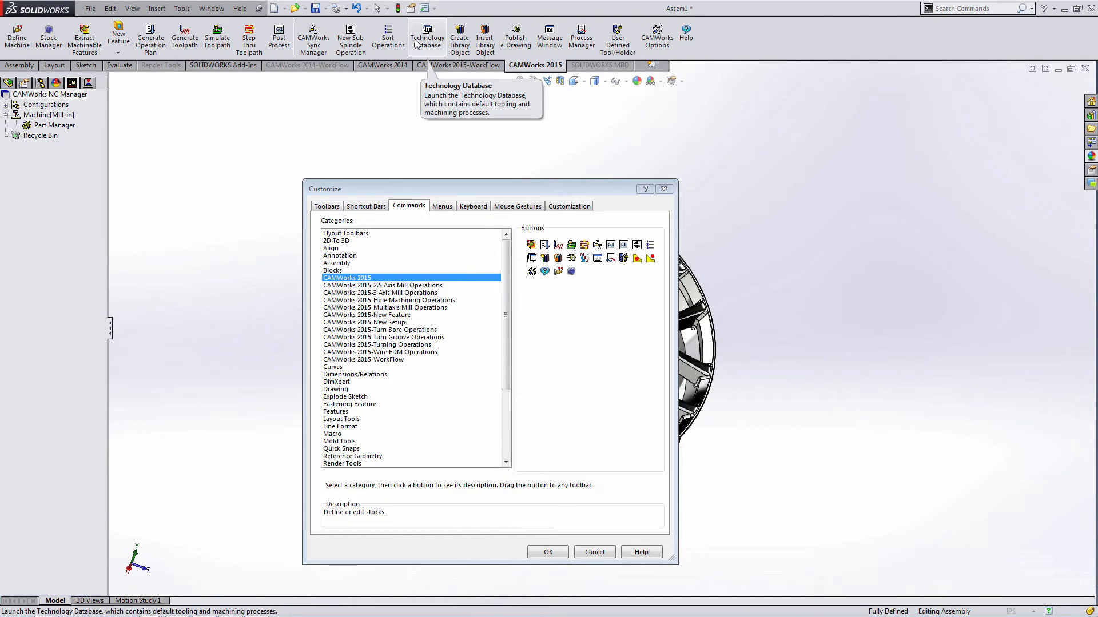
mouse_move(388, 37)
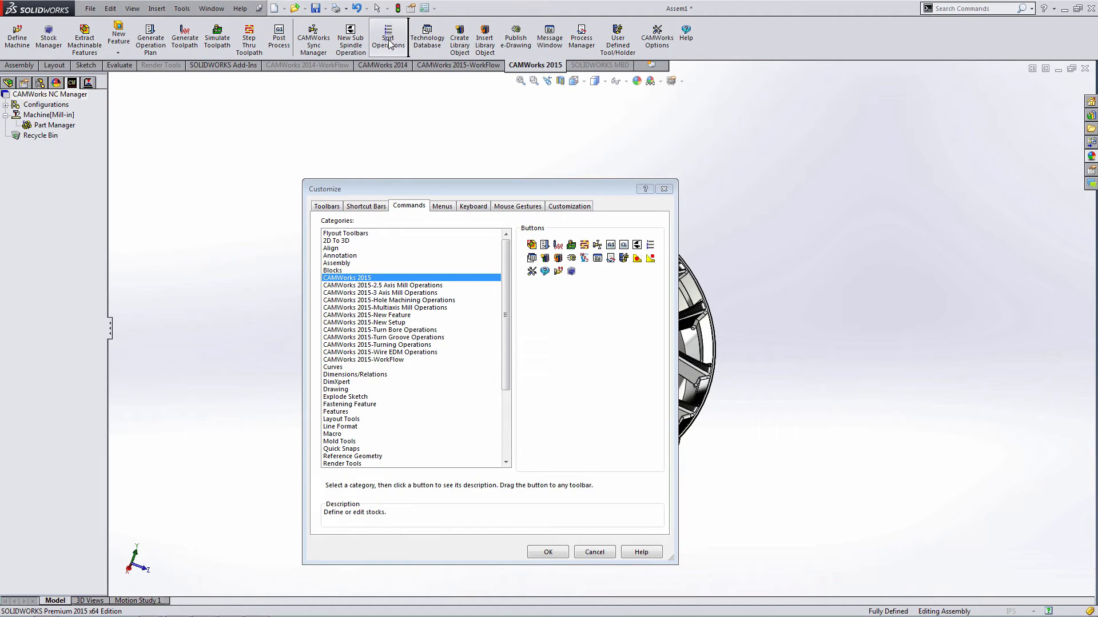
mouse_move(278, 36)
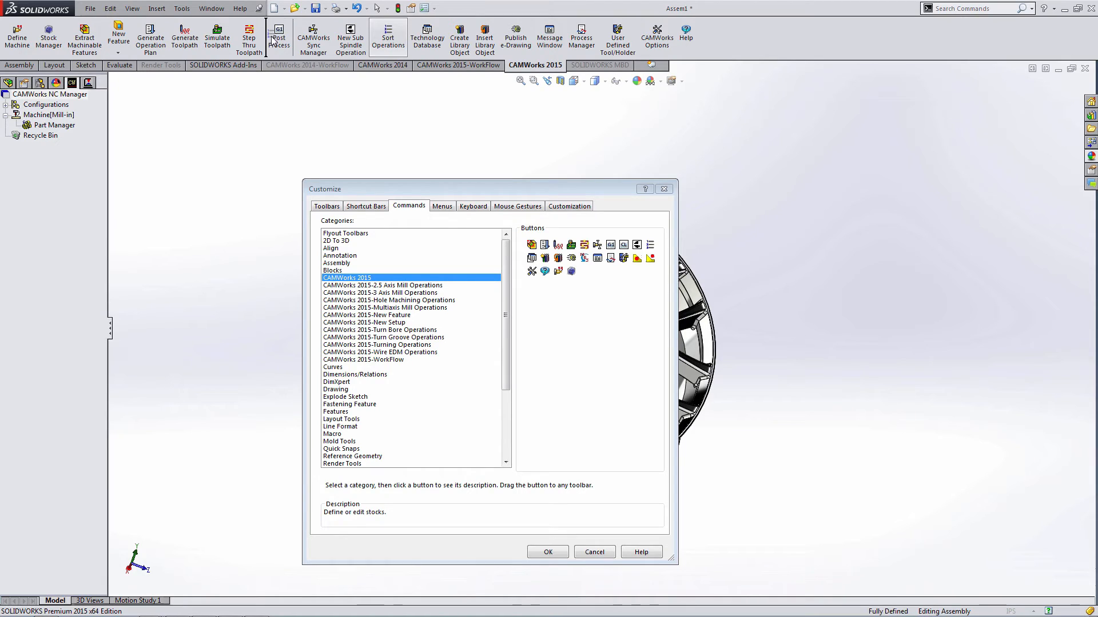
mouse_move(284, 35)
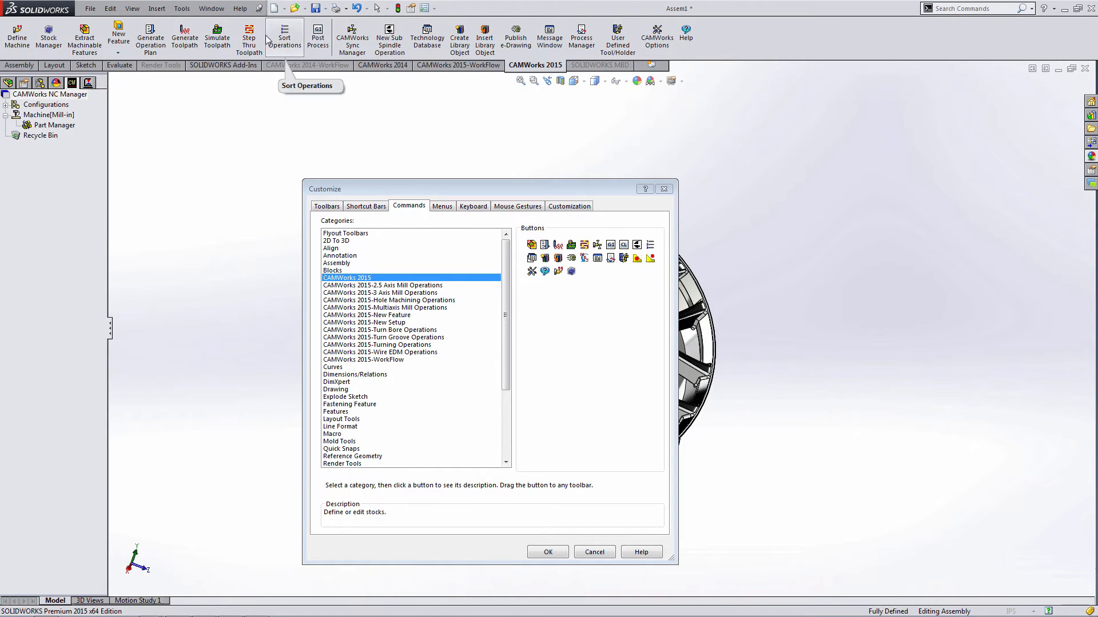
mouse_move(338, 112)
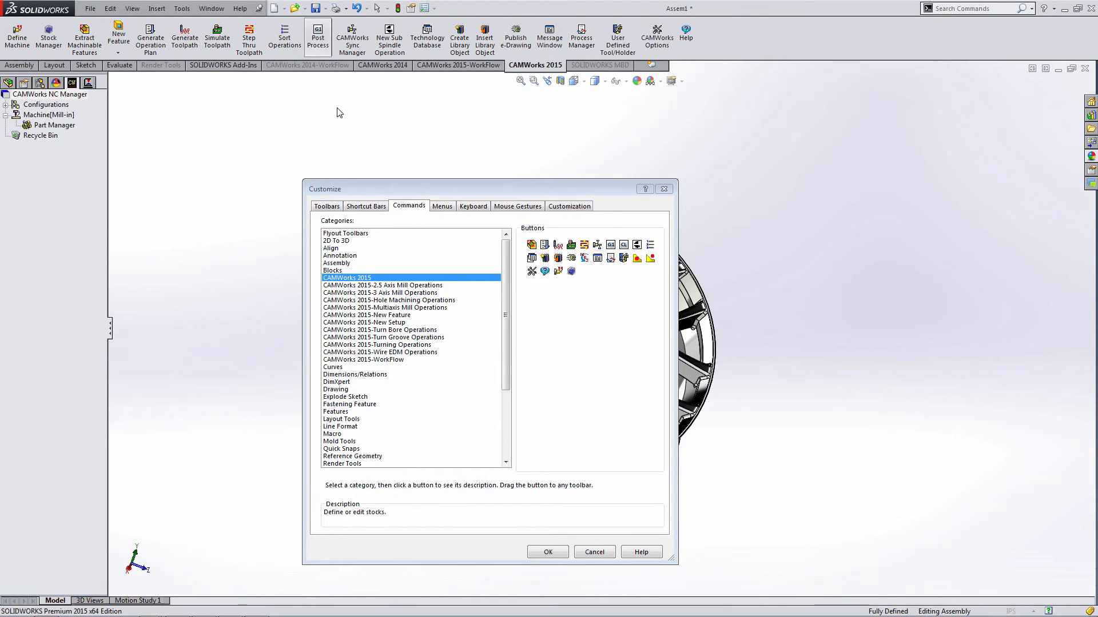
mouse_move(427, 36)
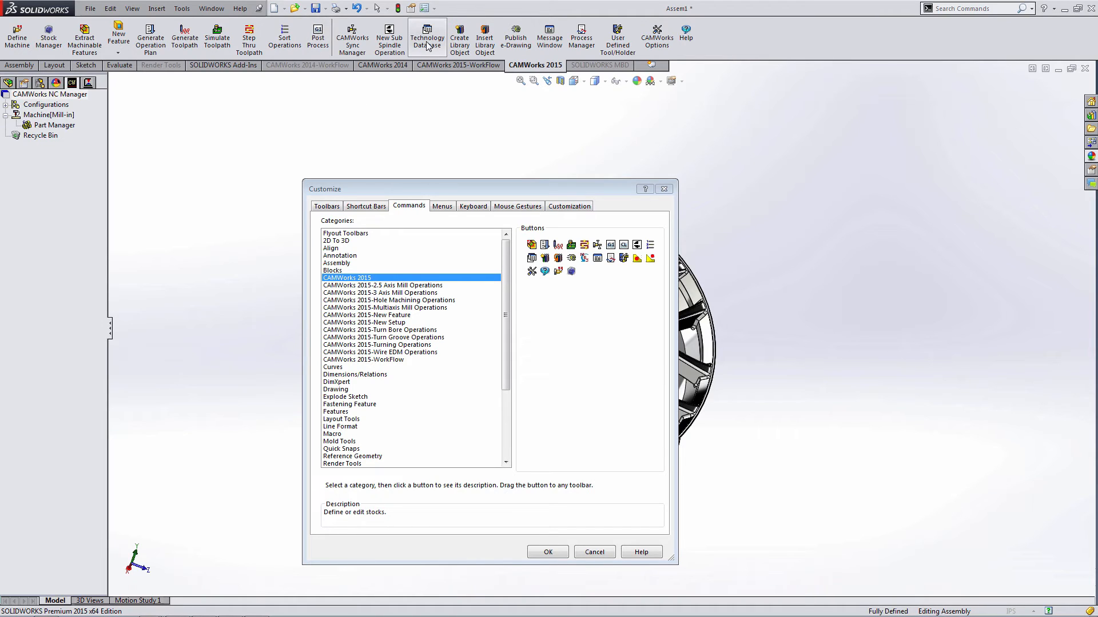
mouse_move(353, 38)
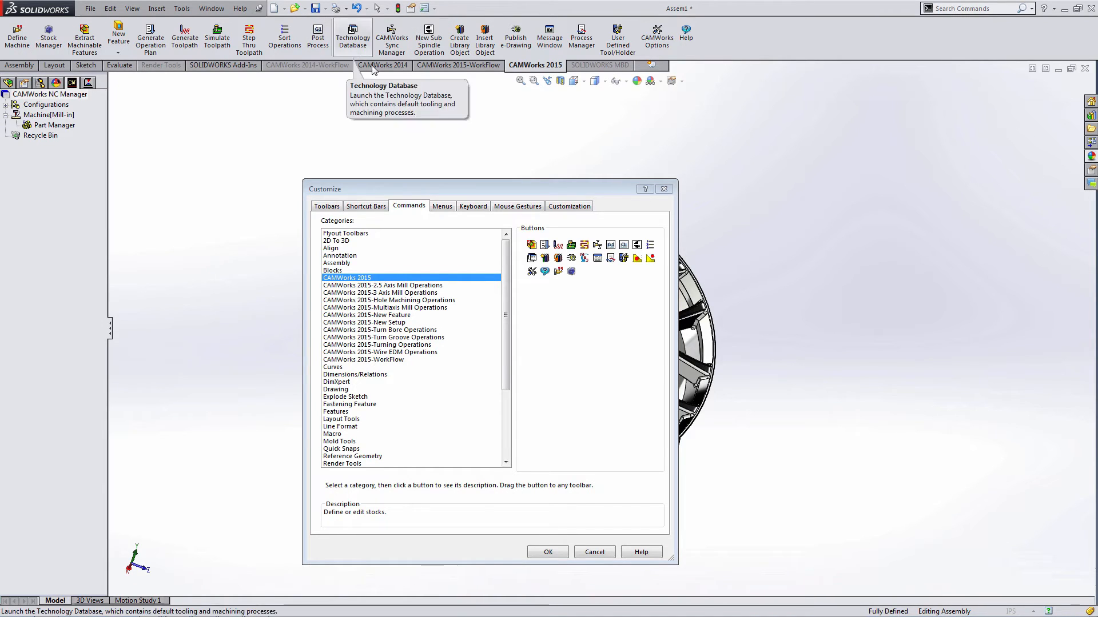
mouse_move(581, 37)
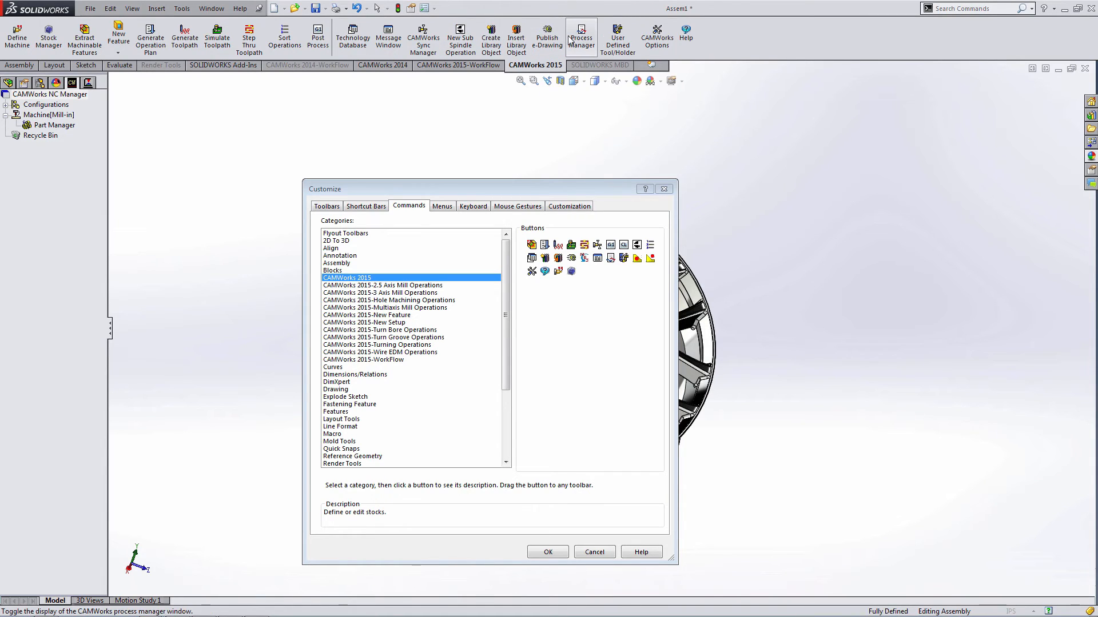
Begin a new button group at CAMWorks Sync Manager on the CAMWorks 2015 tab
right_click(453, 35)
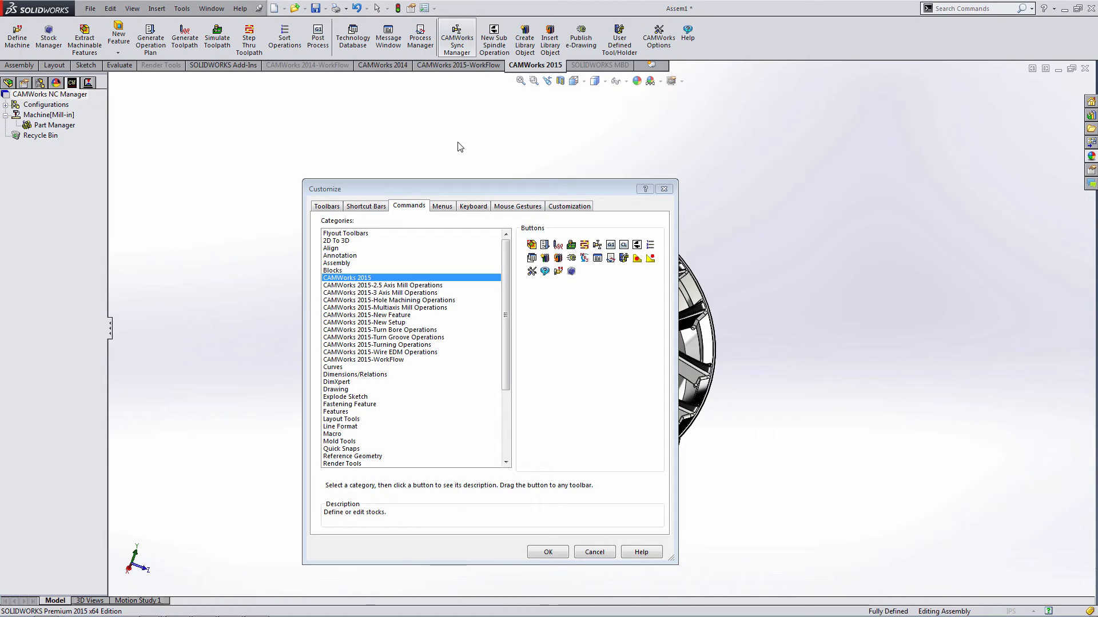
mouse_move(456, 36)
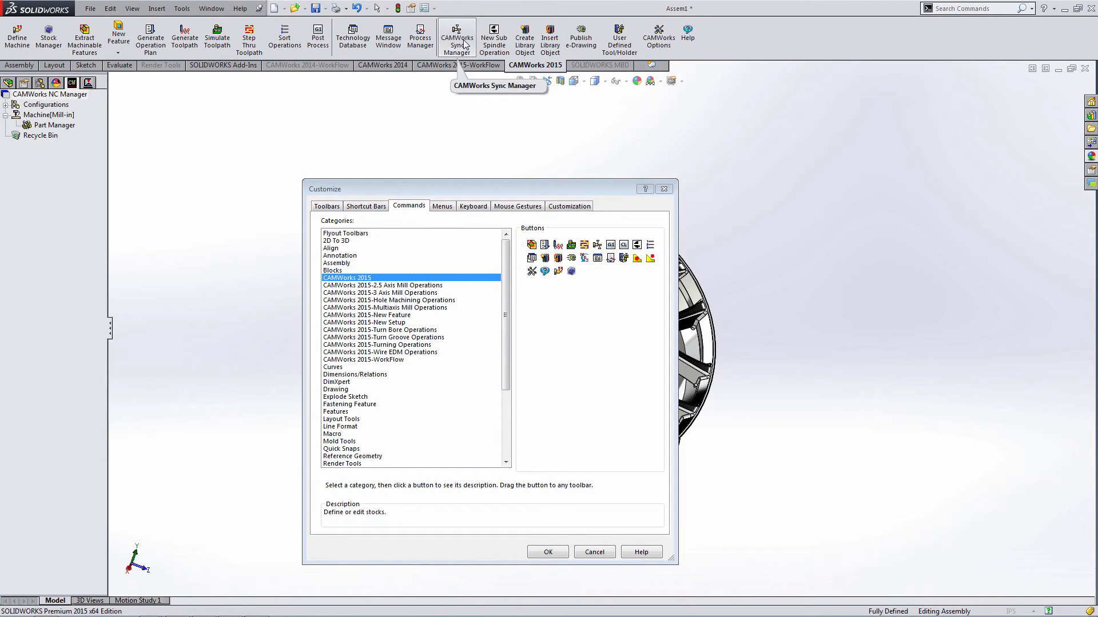
Make Sync Manager, New Sub Spindle Operation and User Defined Tool/Holder small buttons
right_click(456, 37)
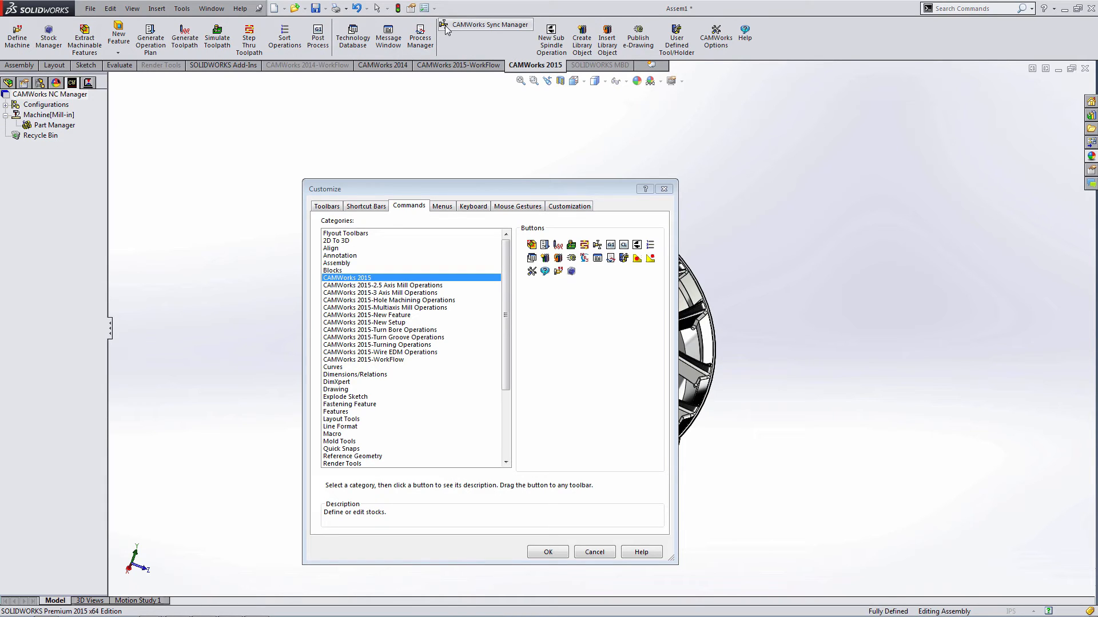
right_click(551, 37)
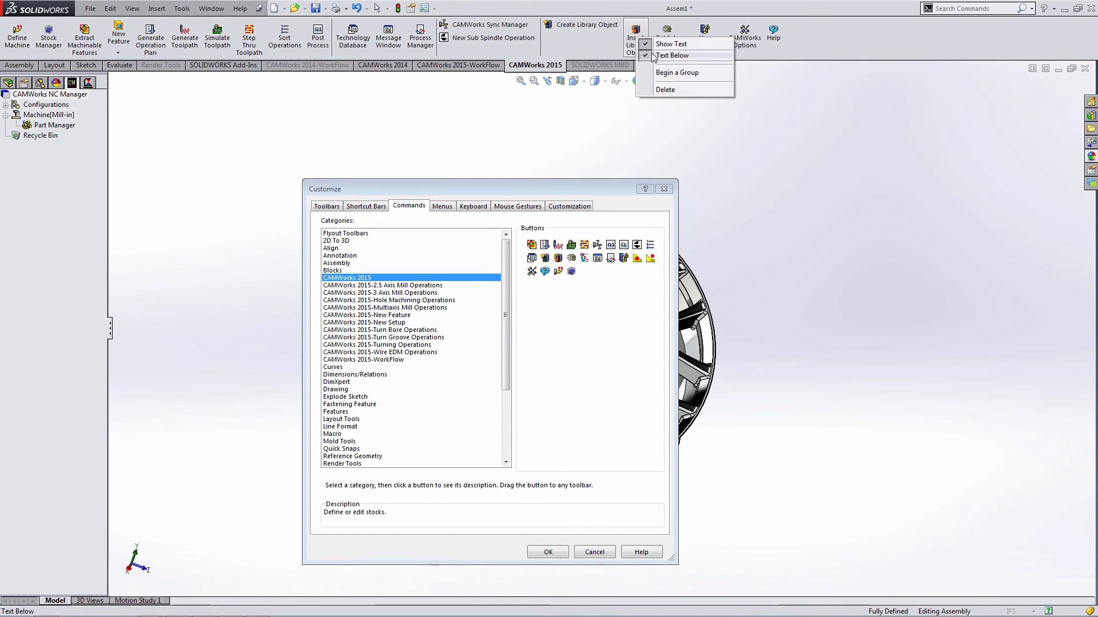
mouse_move(640, 37)
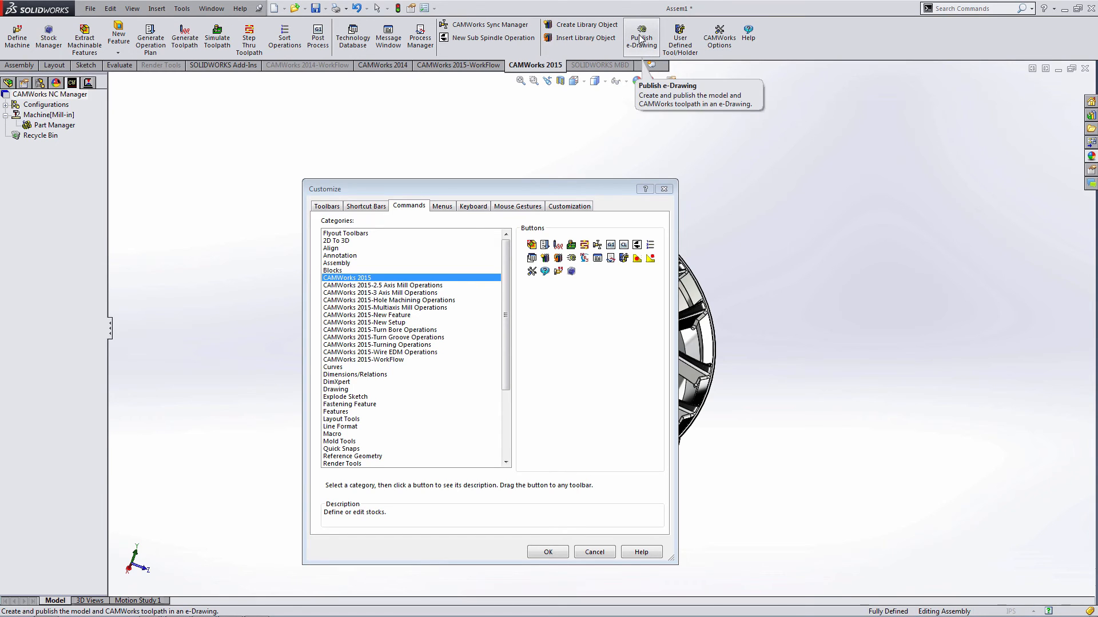
right_click(640, 35)
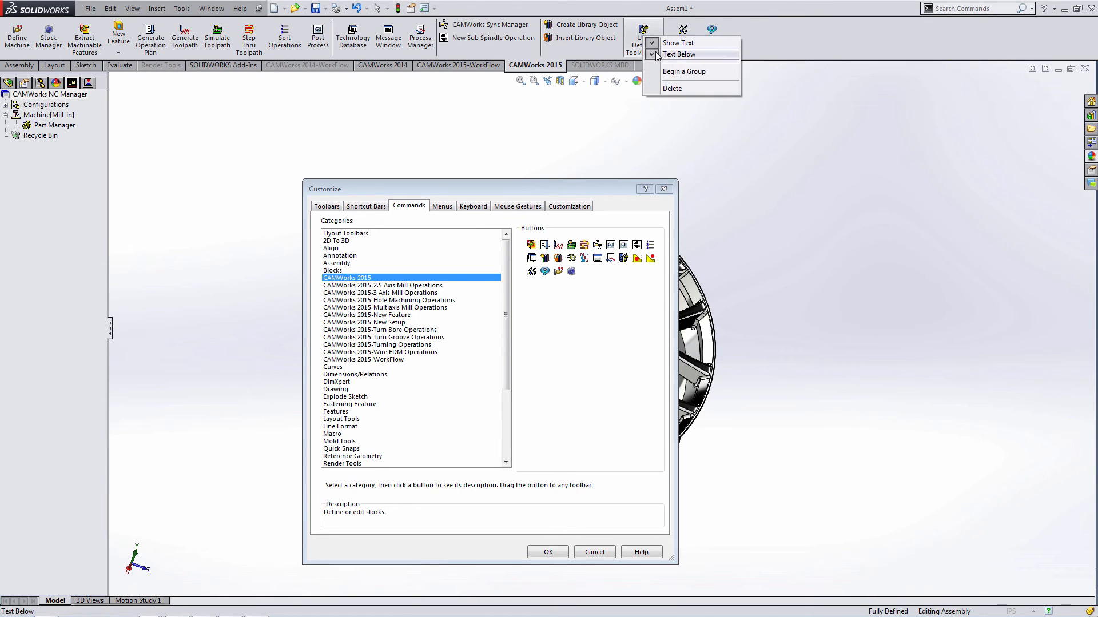
mouse_move(696, 71)
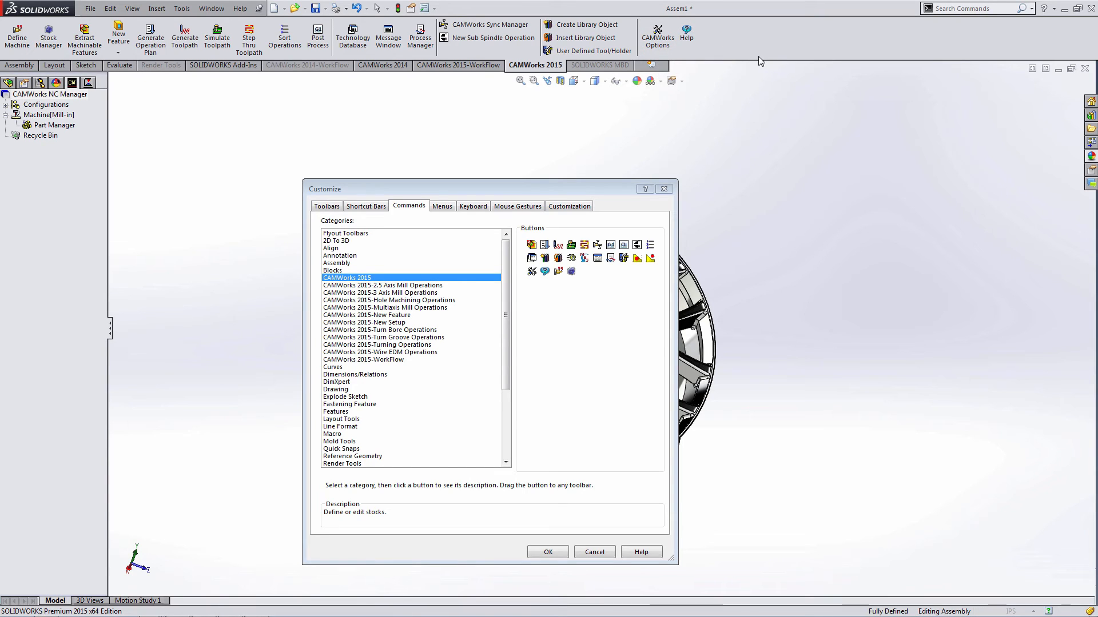
mouse_move(490, 69)
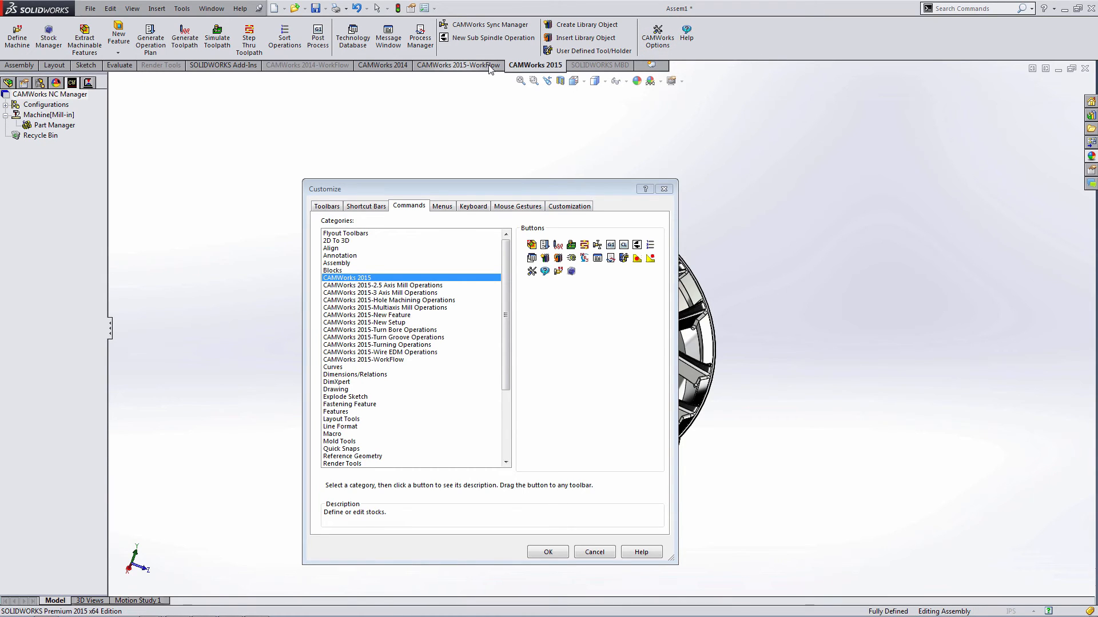
mouse_move(515, 67)
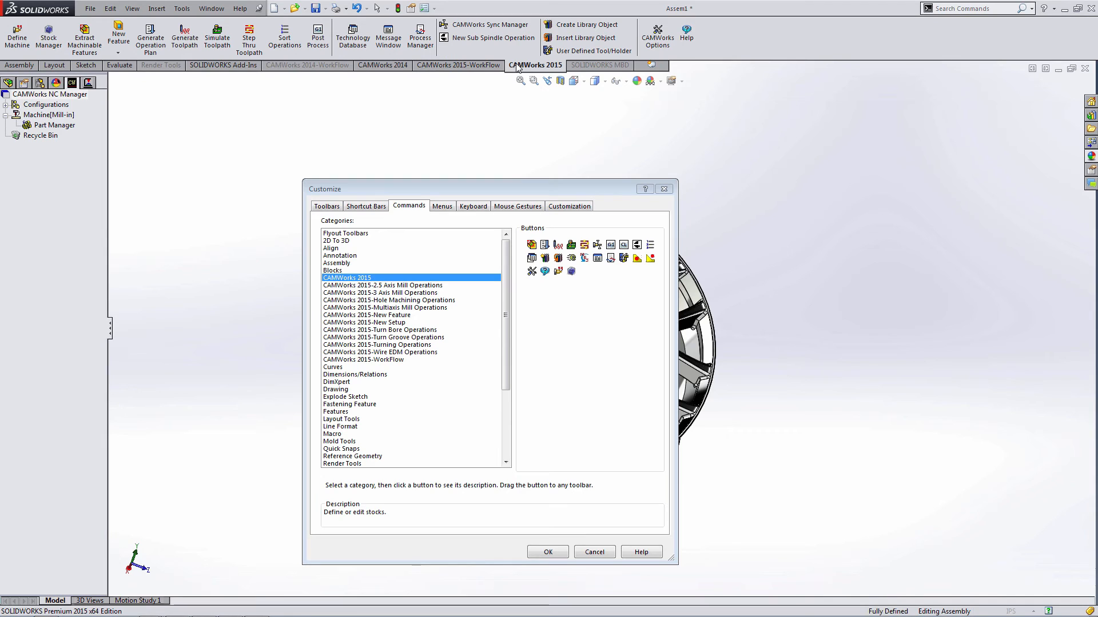
right_click(536, 65)
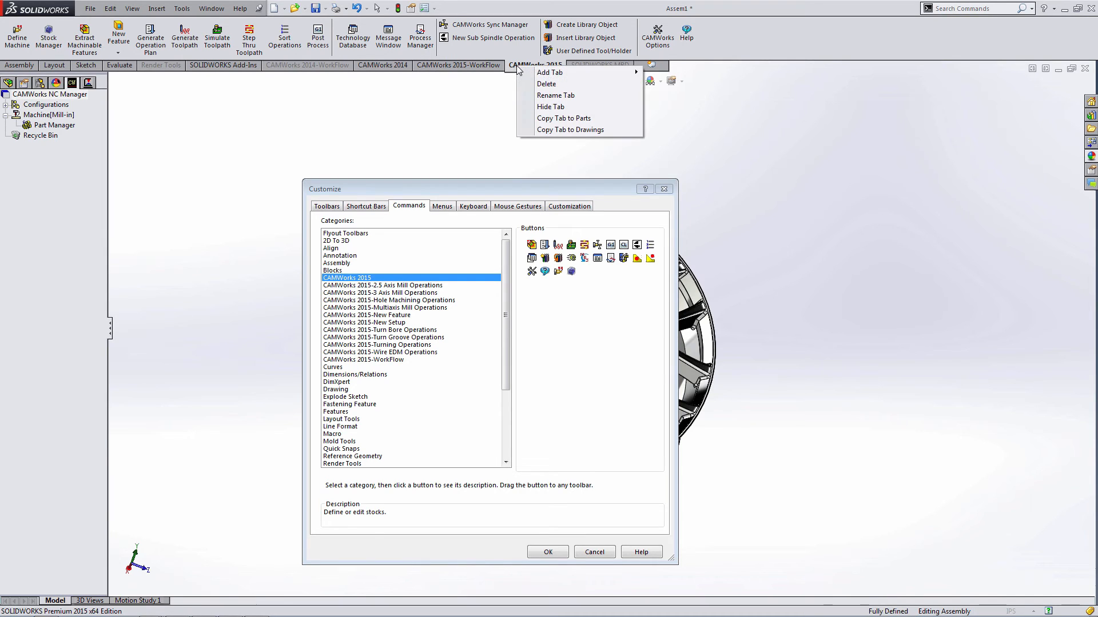
mouse_move(555, 95)
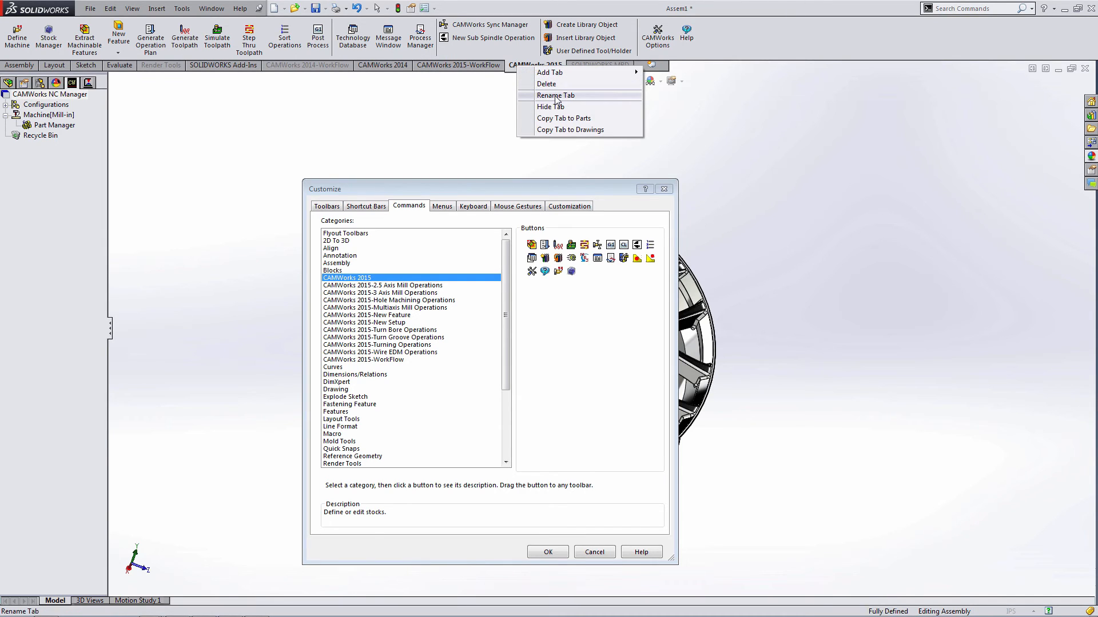
mouse_move(564, 118)
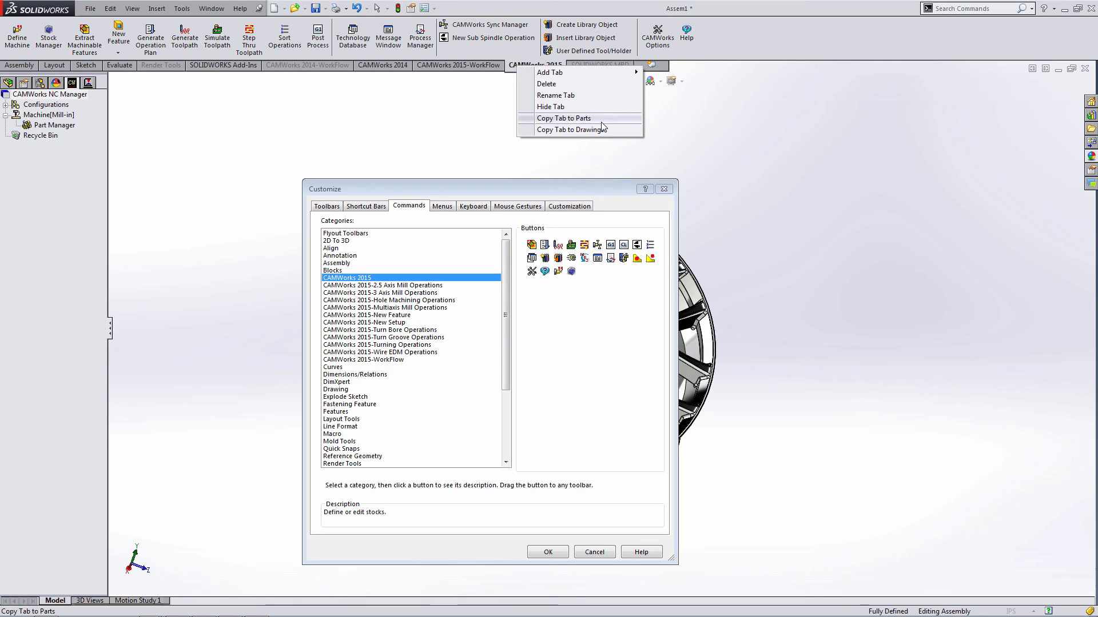
mouse_move(585, 118)
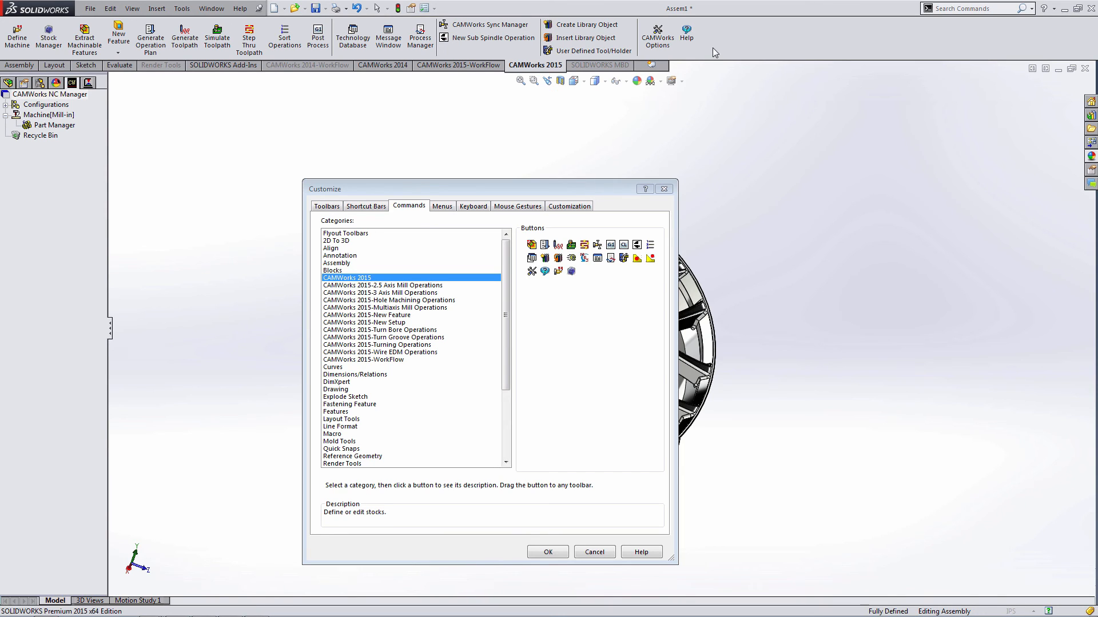
mouse_move(565, 552)
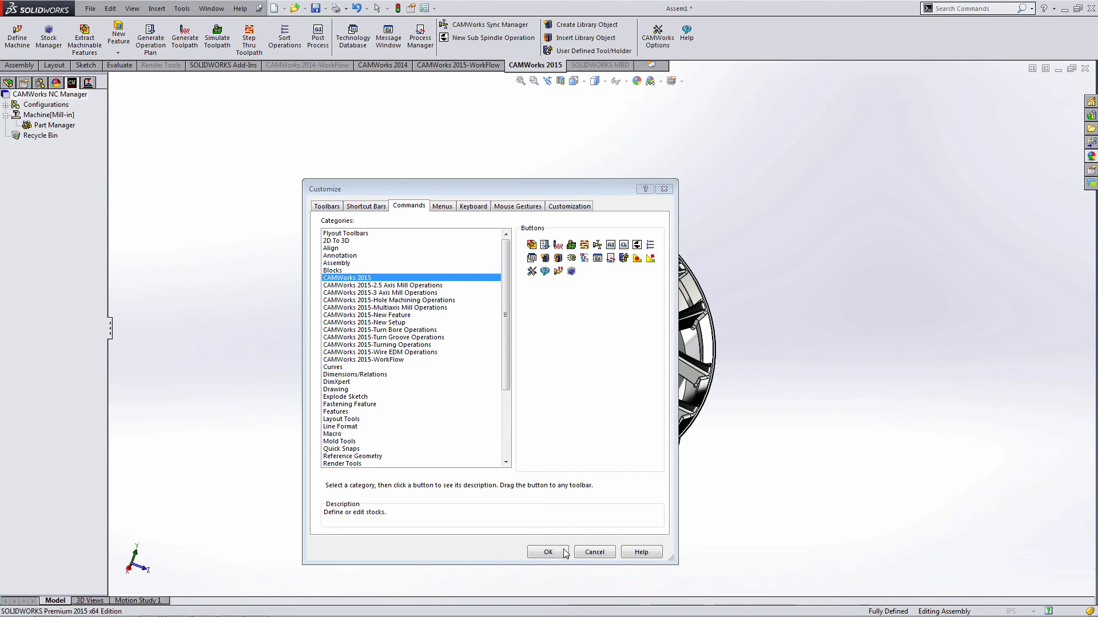
Close Customize with OK and hide the CAMWorks 2015-WorkFlow tab
left_click(548, 553)
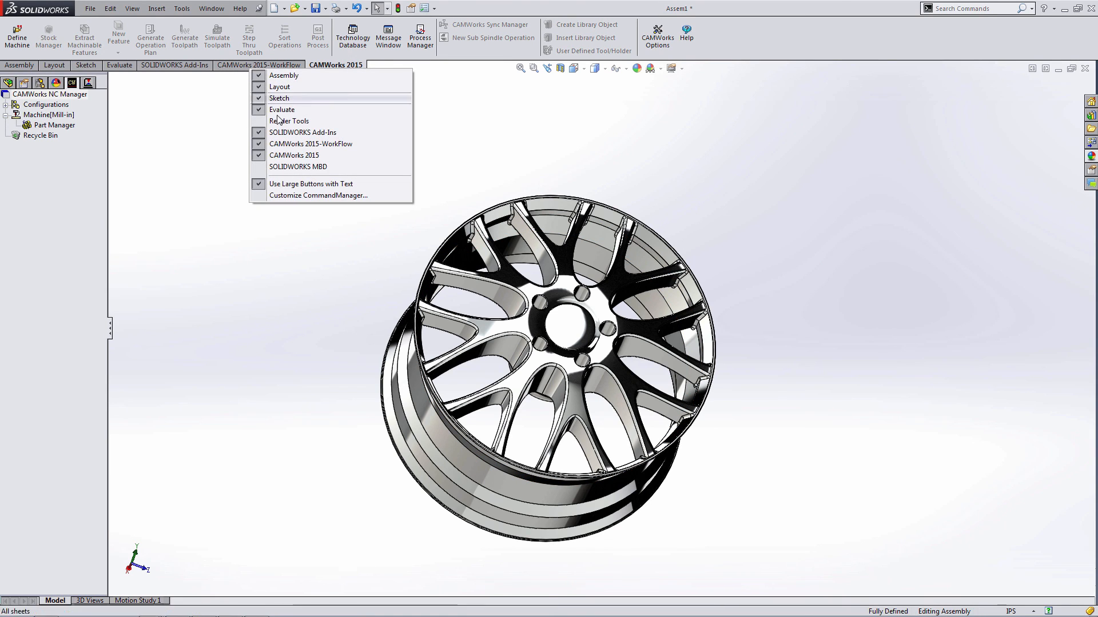
left_click(310, 143)
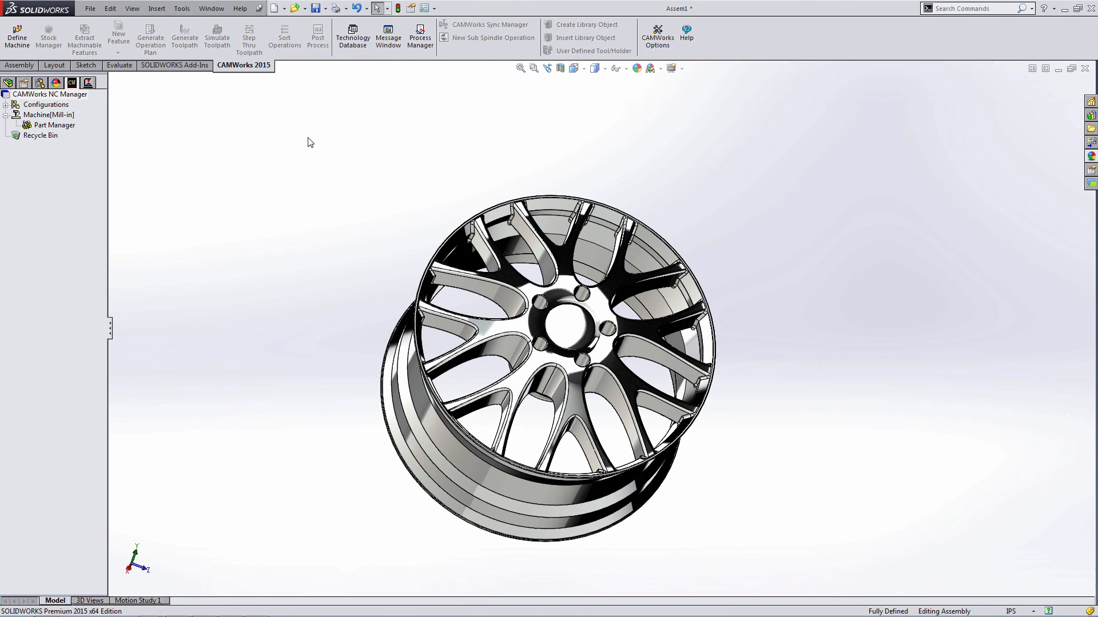